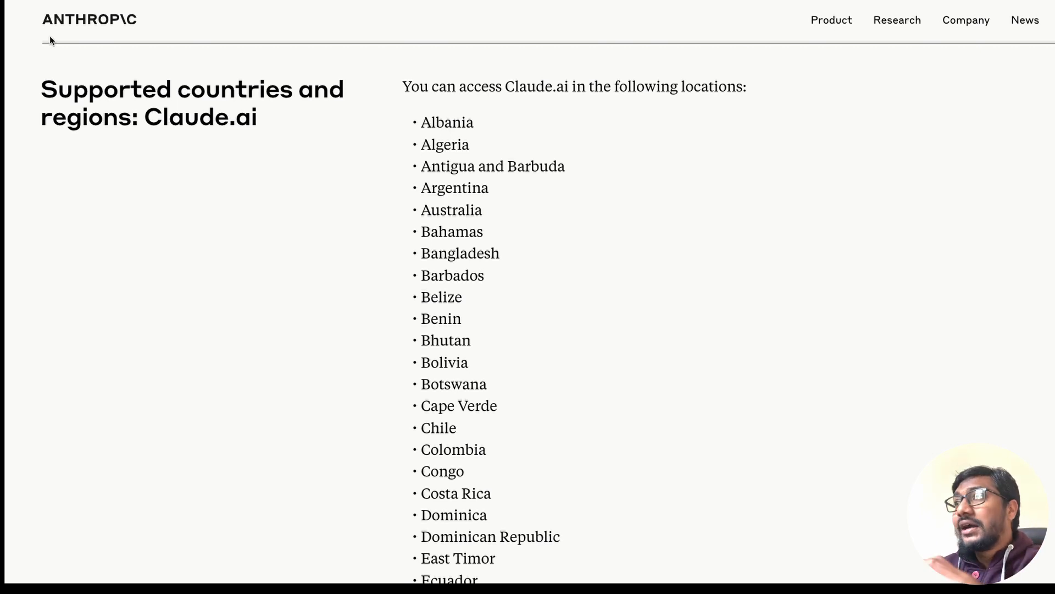
{"action": "mouse_move", "coordinate": [440, 160]}
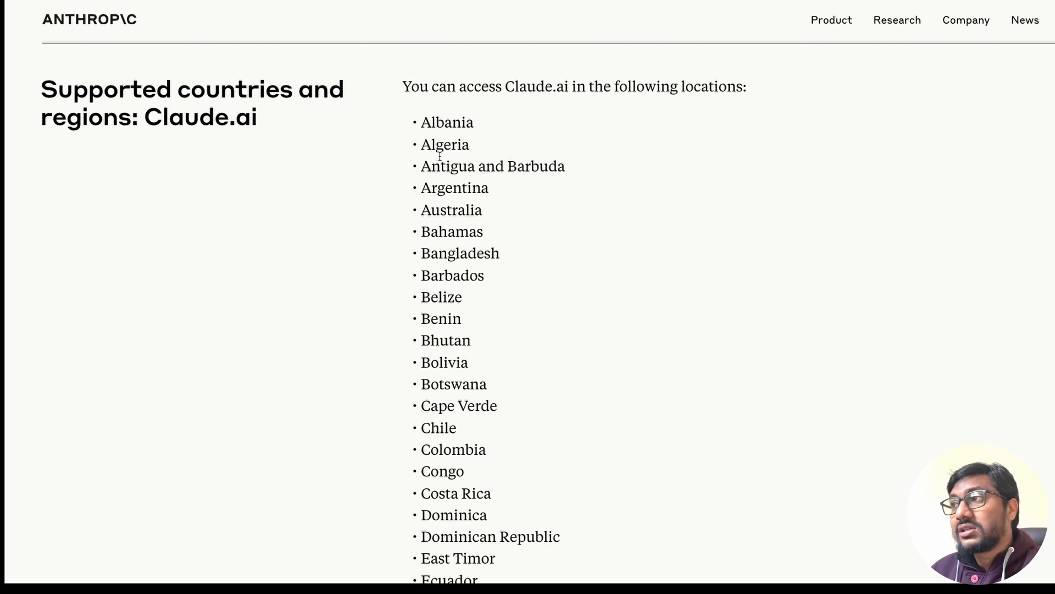
- Mark Argentina in the country list and scroll around it
{"action": "double_click", "coordinate": [447, 122]}
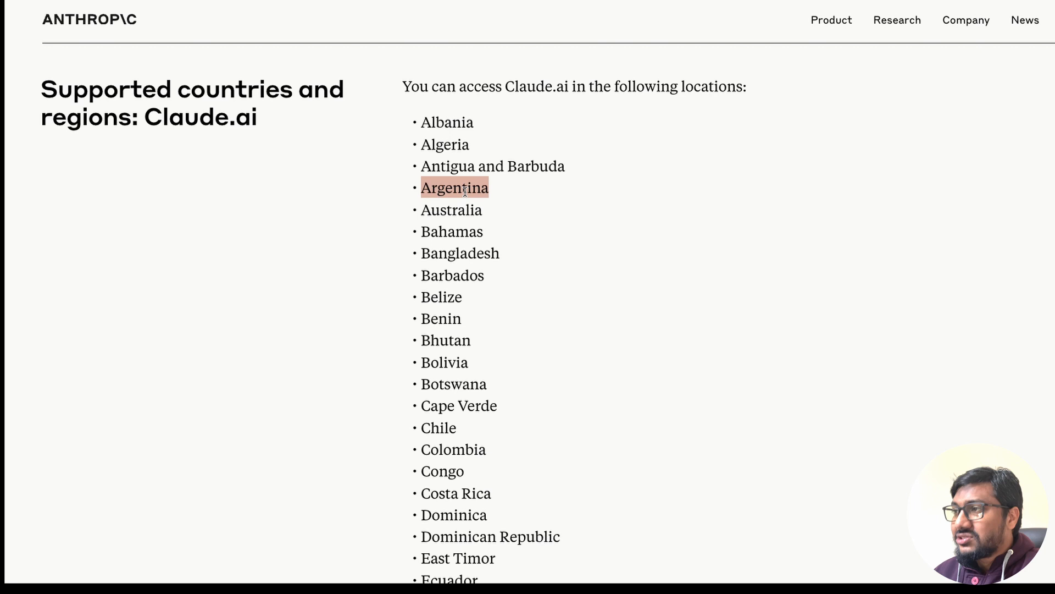
{"action": "scroll", "scroll_direction": "down", "scroll_amount": 3}
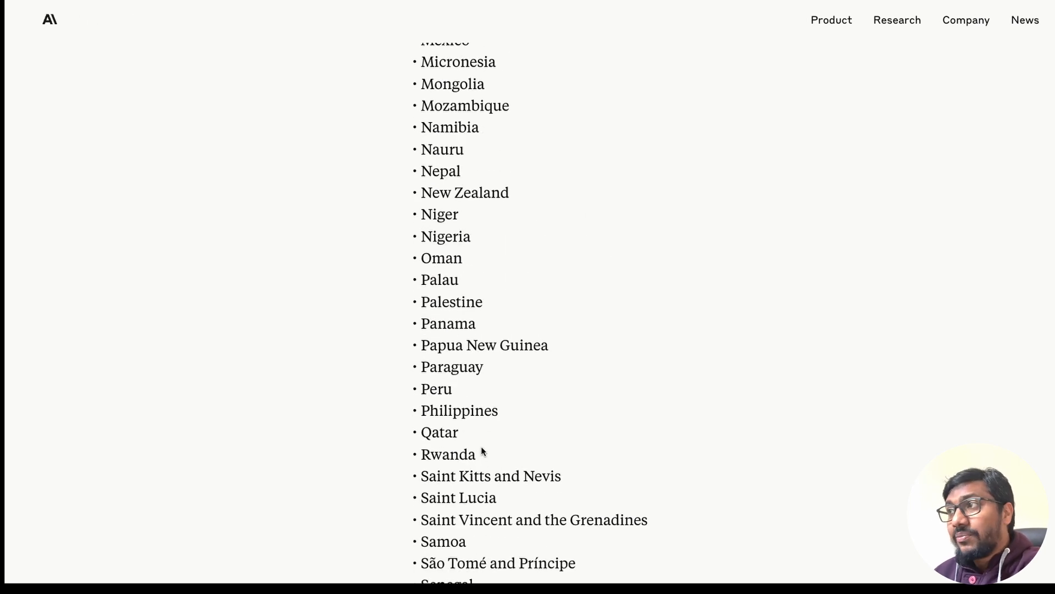
{"action": "scroll", "scroll_direction": "up", "scroll_amount": 3}
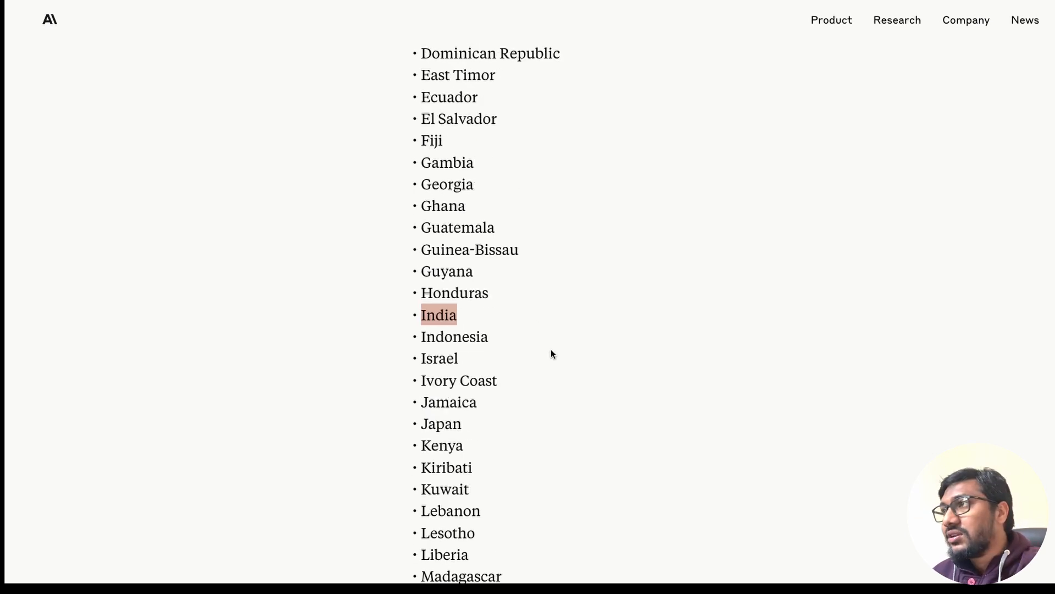
{"action": "scroll", "scroll_direction": "up", "scroll_amount": 3}
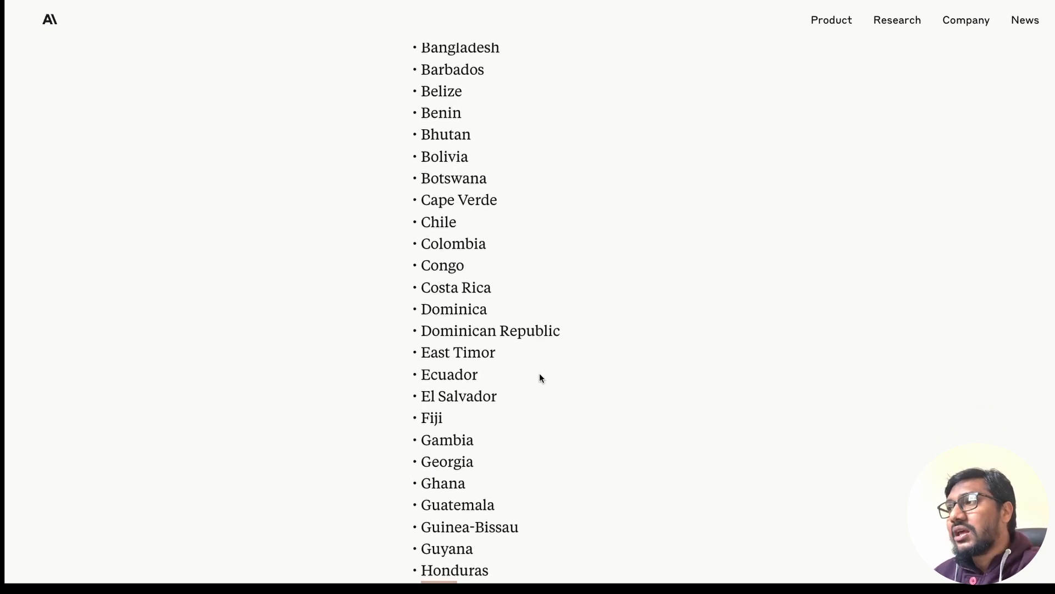
{"action": "scroll", "scroll_direction": "up", "scroll_amount": 3}
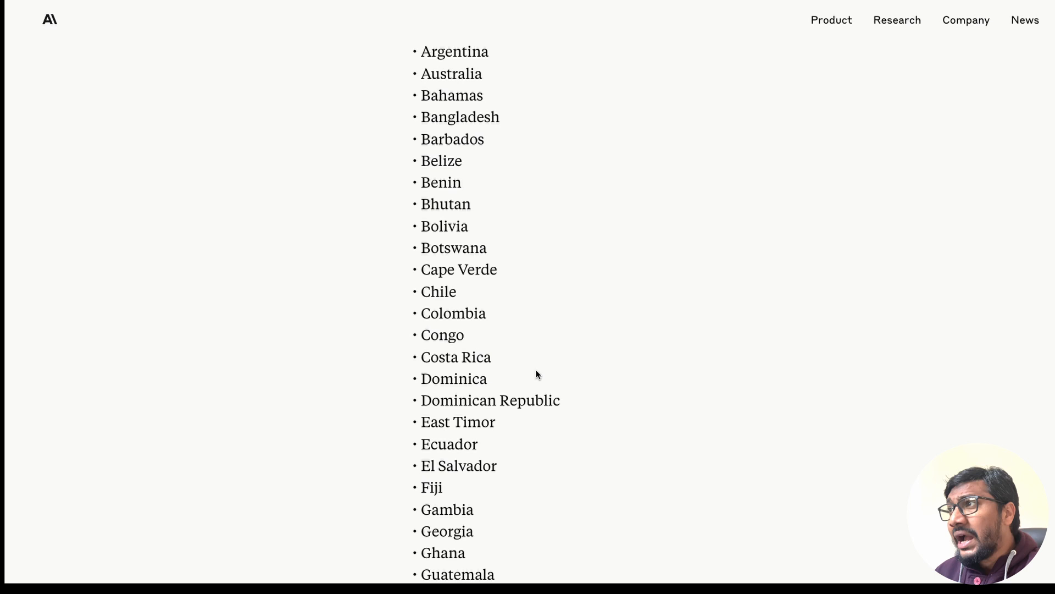
{"action": "scroll", "scroll_direction": "down", "scroll_amount": 3}
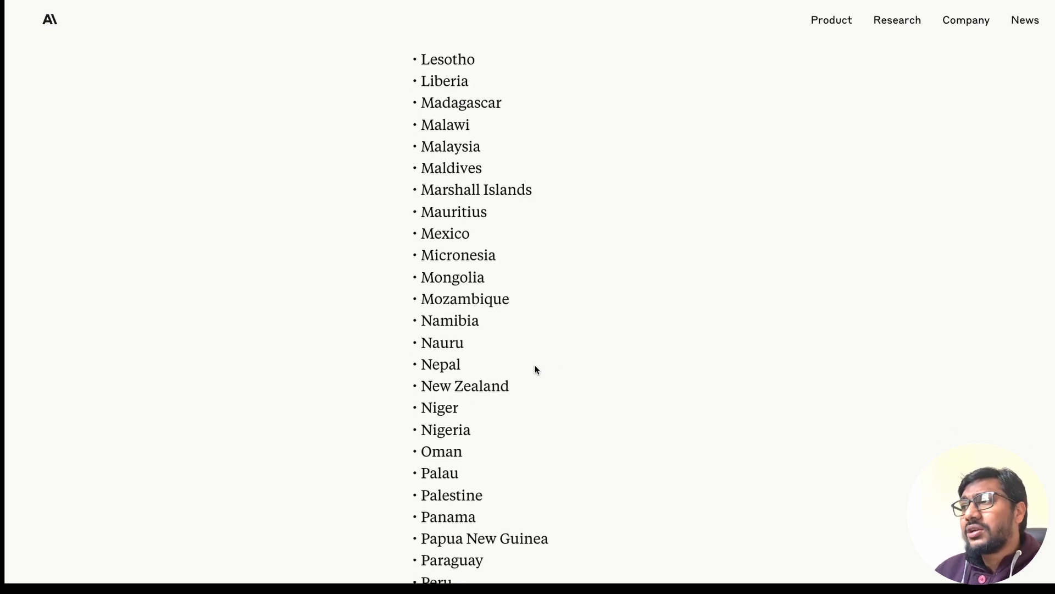
{"action": "mouse_move", "coordinate": [518, 367]}
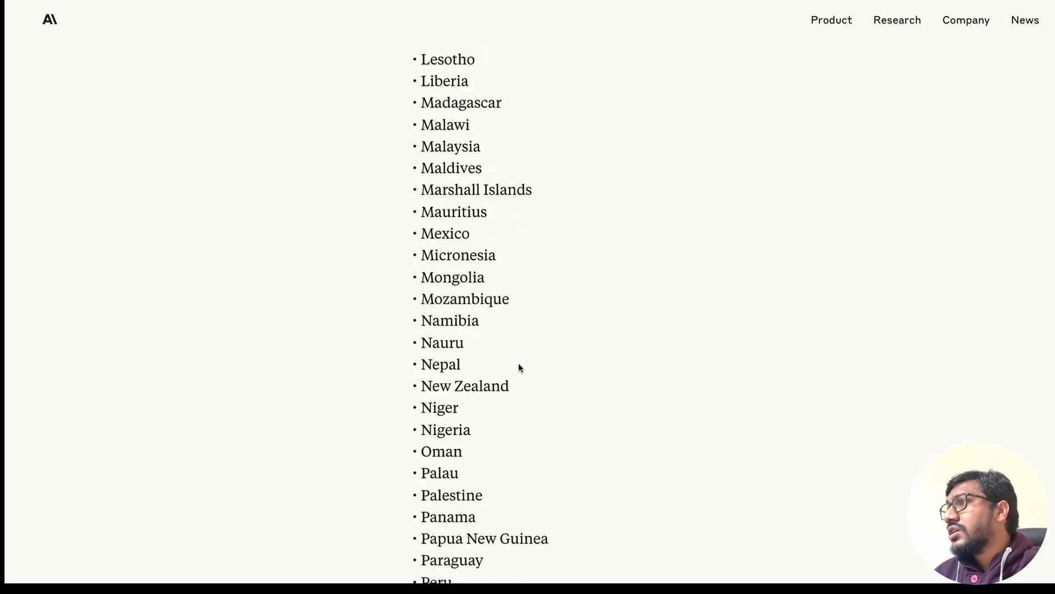
- Search the page for 'turkey', then close the search after finding no matches
{"action": "key", "text": "Ctrl+f"}
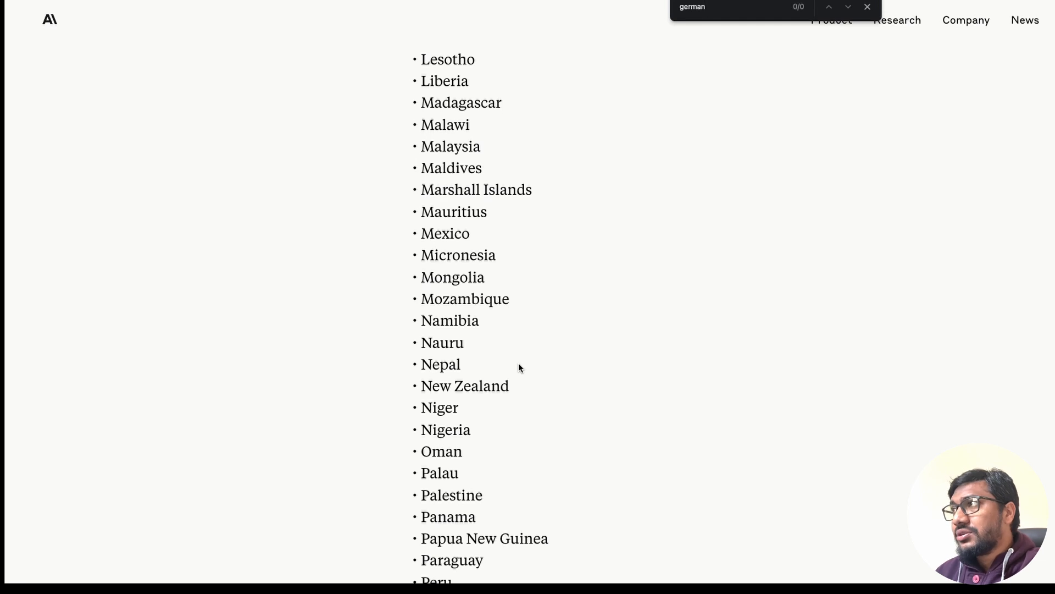
{"action": "type", "text": "turkey"}
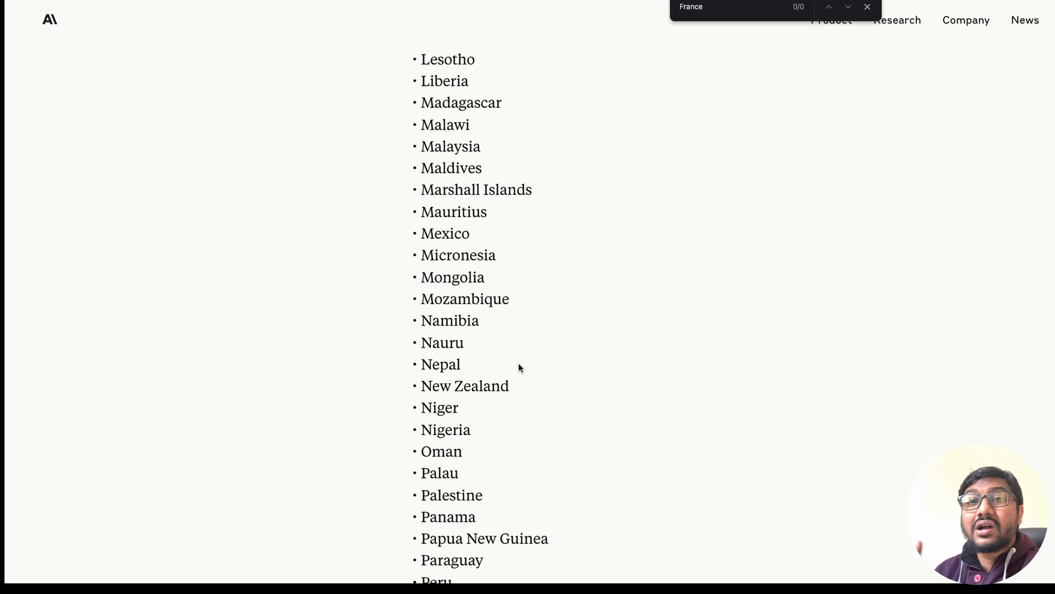
{"action": "triple_click", "coordinate": [690, 7]}
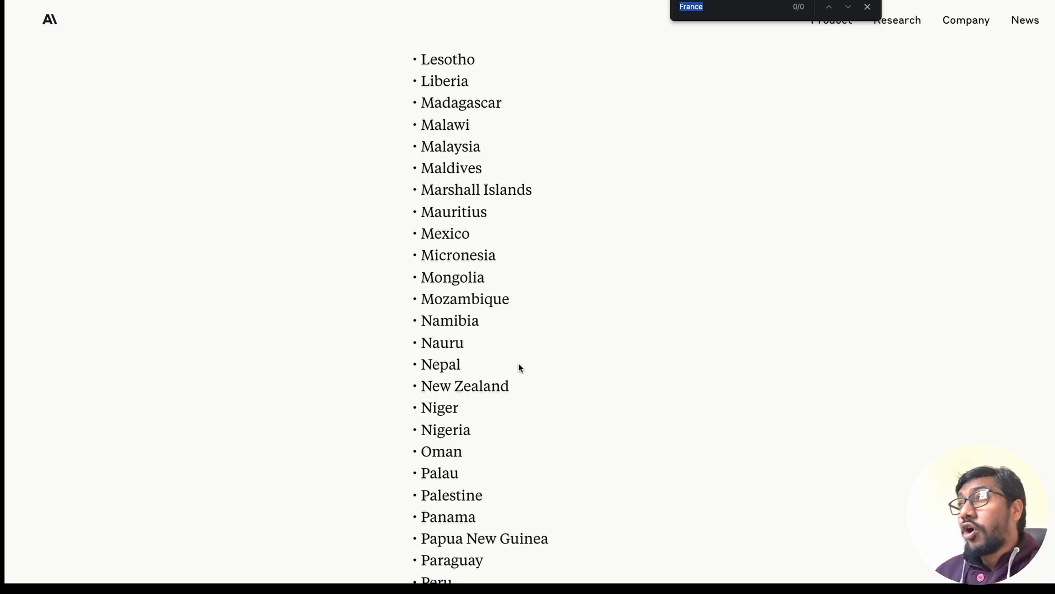
{"action": "left_click", "coordinate": [867, 6]}
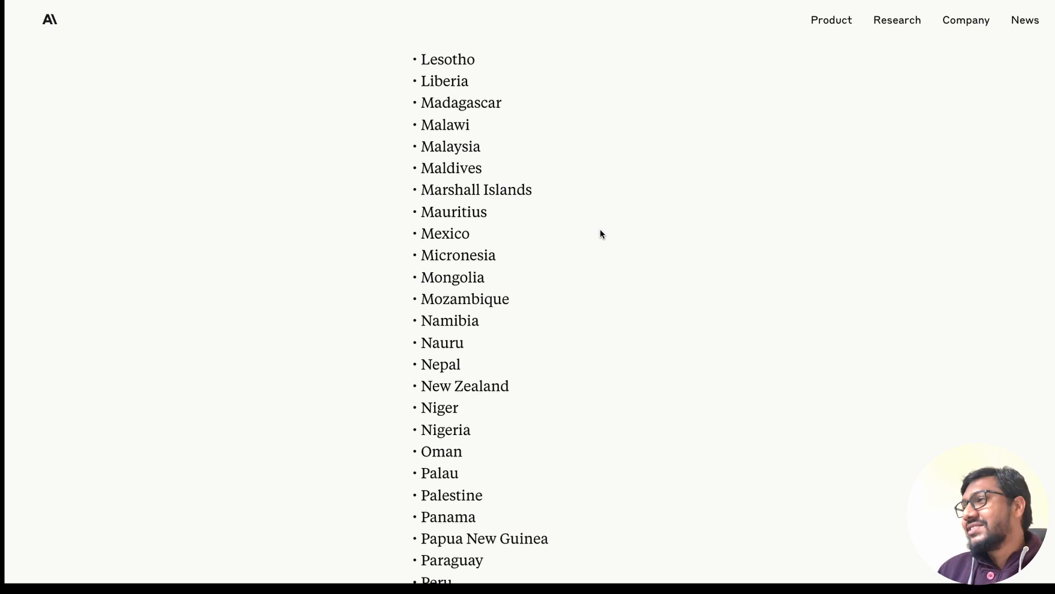
{"action": "scroll", "scroll_direction": "down", "scroll_amount": 3}
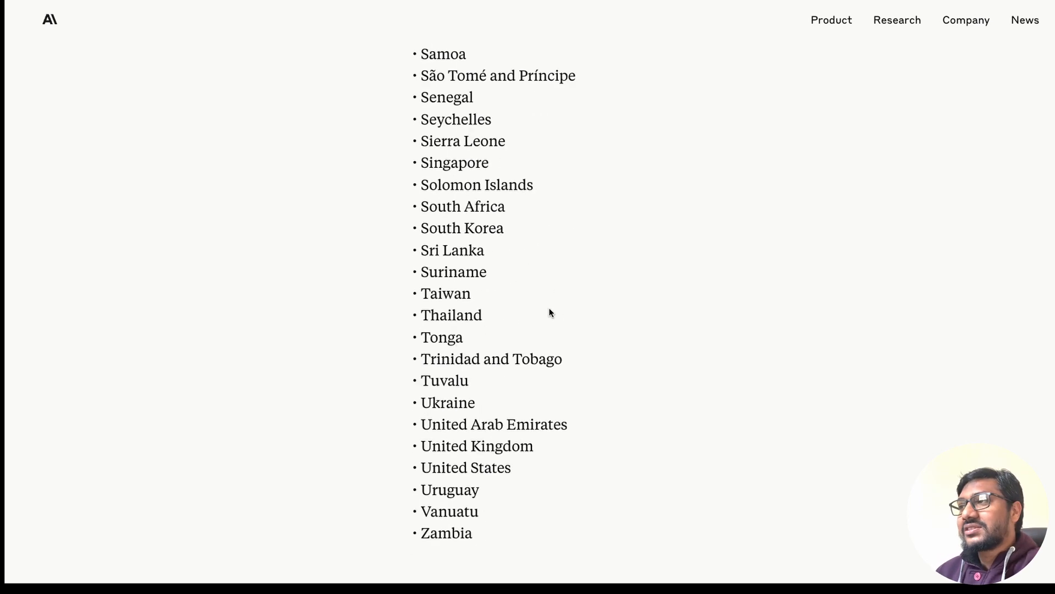
{"action": "scroll", "scroll_direction": "up", "scroll_amount": 3}
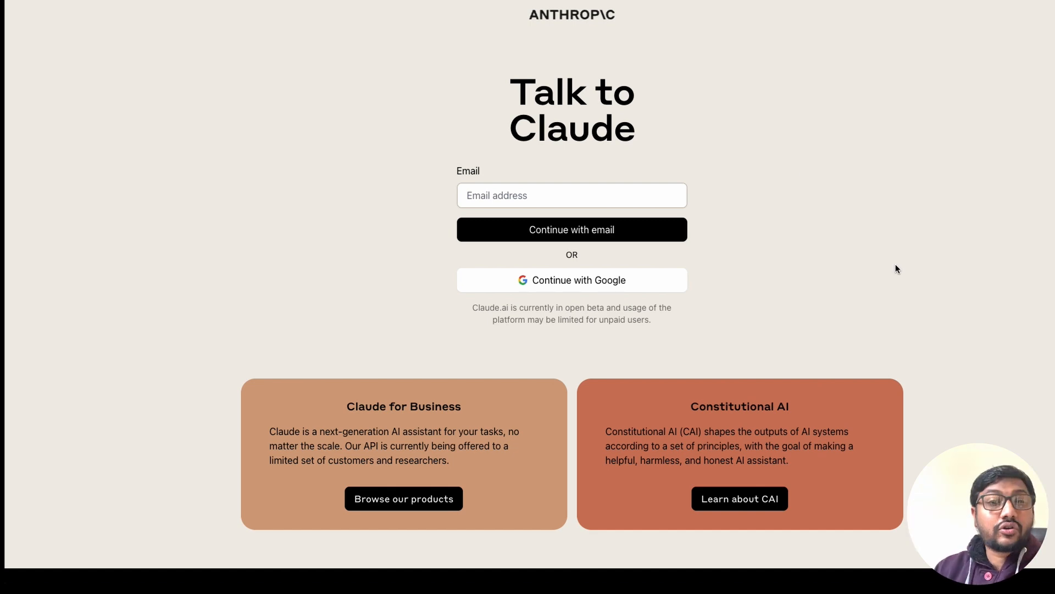
{"action": "mouse_move", "coordinate": [614, 281]}
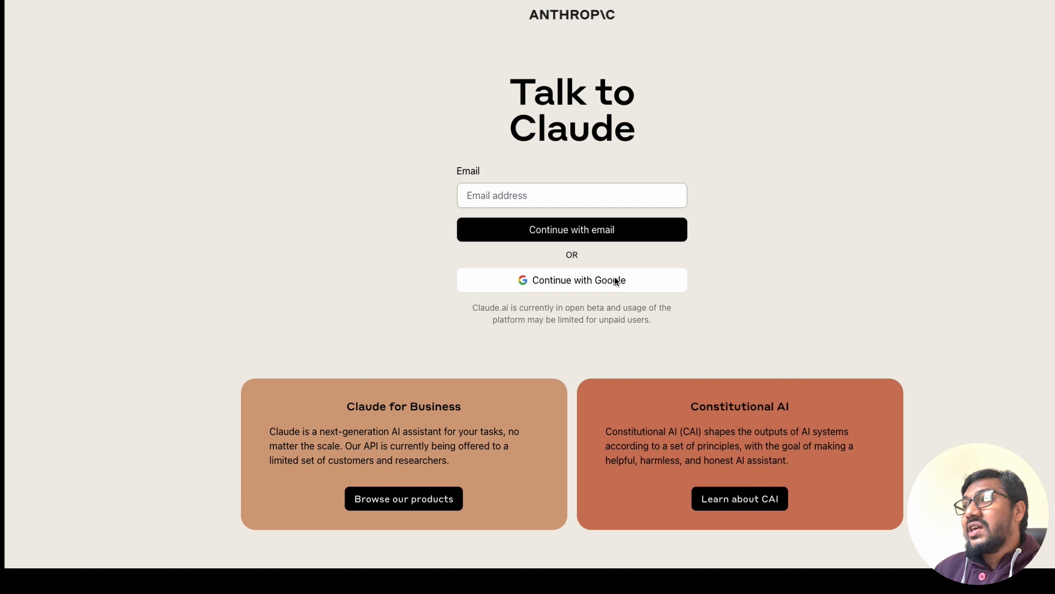
{"action": "mouse_move", "coordinate": [631, 300]}
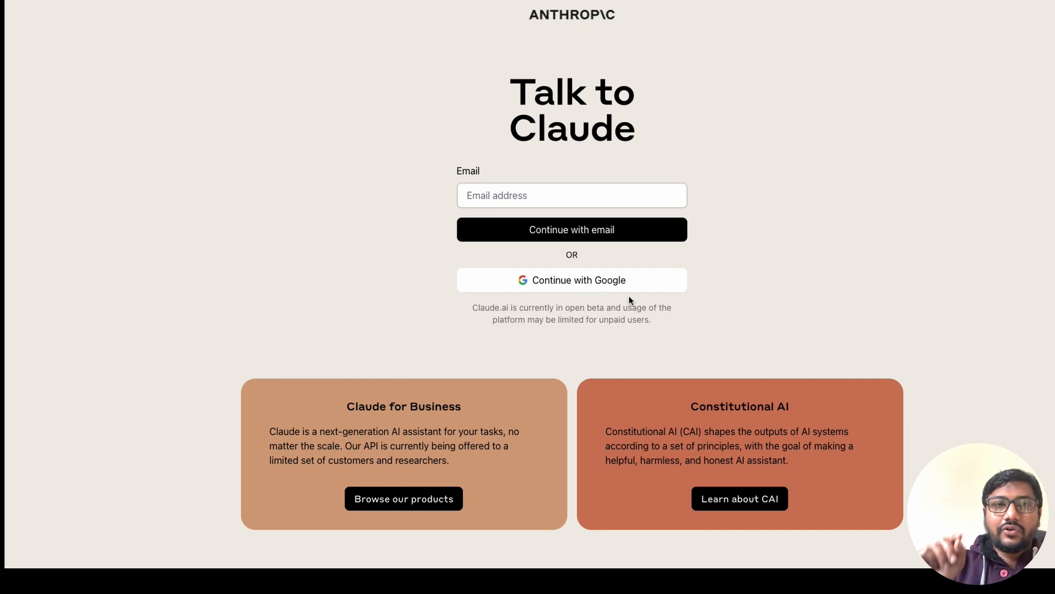
{"action": "mouse_move", "coordinate": [629, 283]}
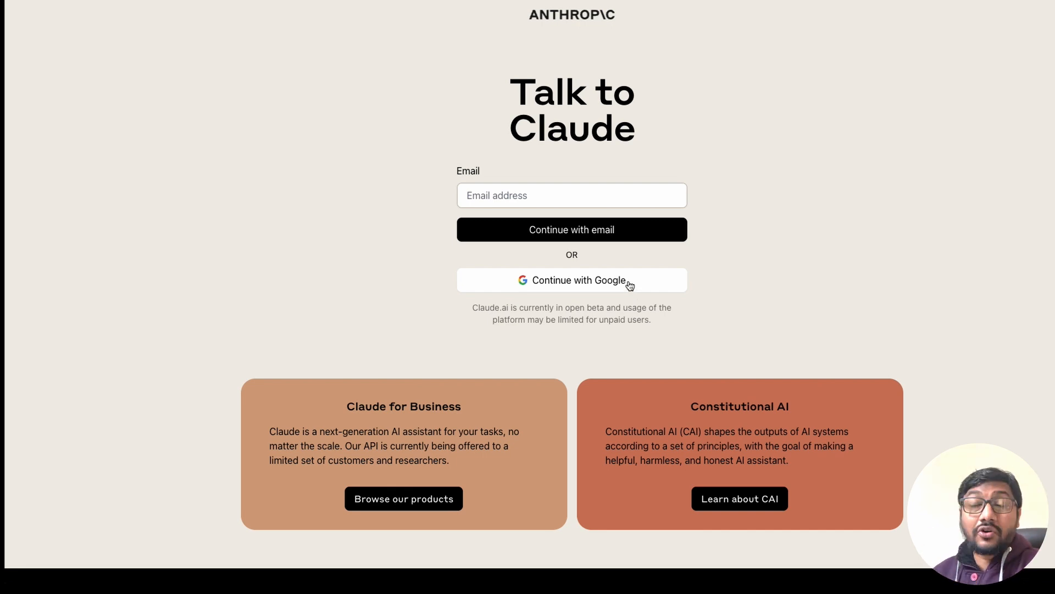
- Sign in with a Google account and scroll down the announcement page
{"action": "left_click", "coordinate": [572, 280]}
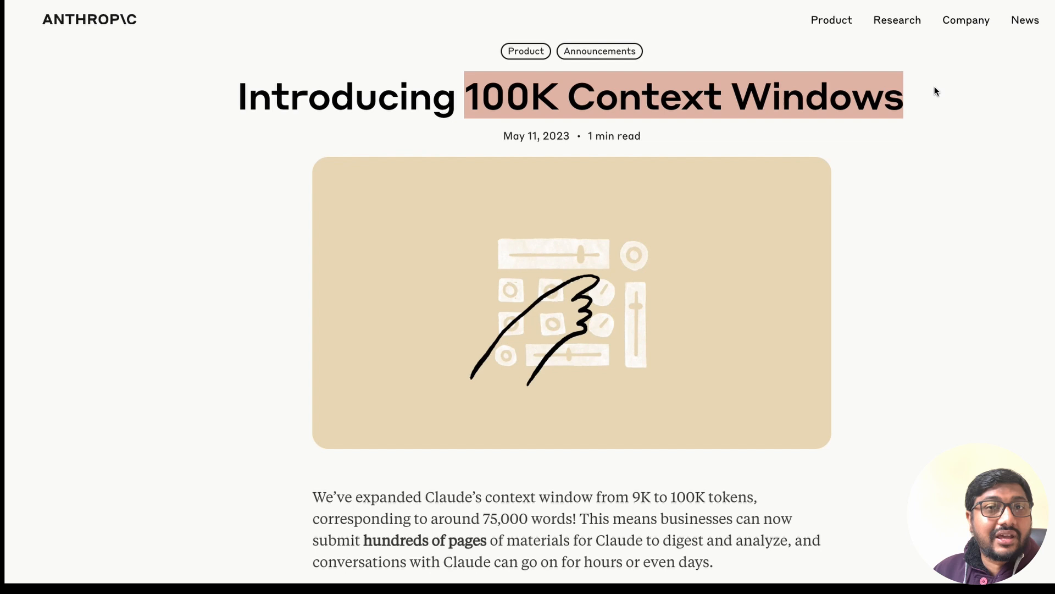
{"action": "scroll", "scroll_direction": "down", "scroll_amount": 3}
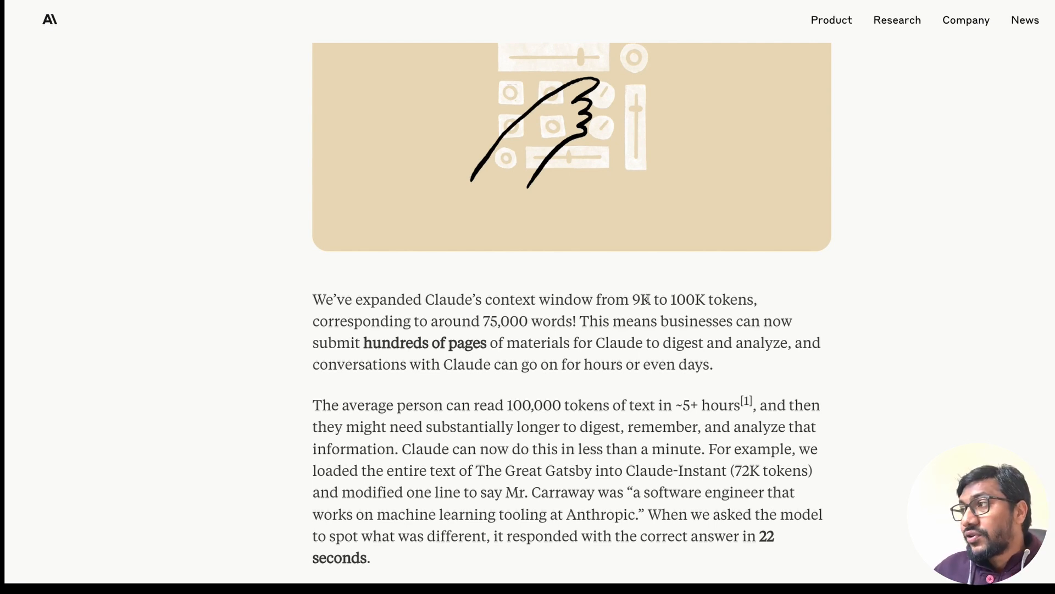
{"action": "scroll", "scroll_direction": "down", "scroll_amount": 3}
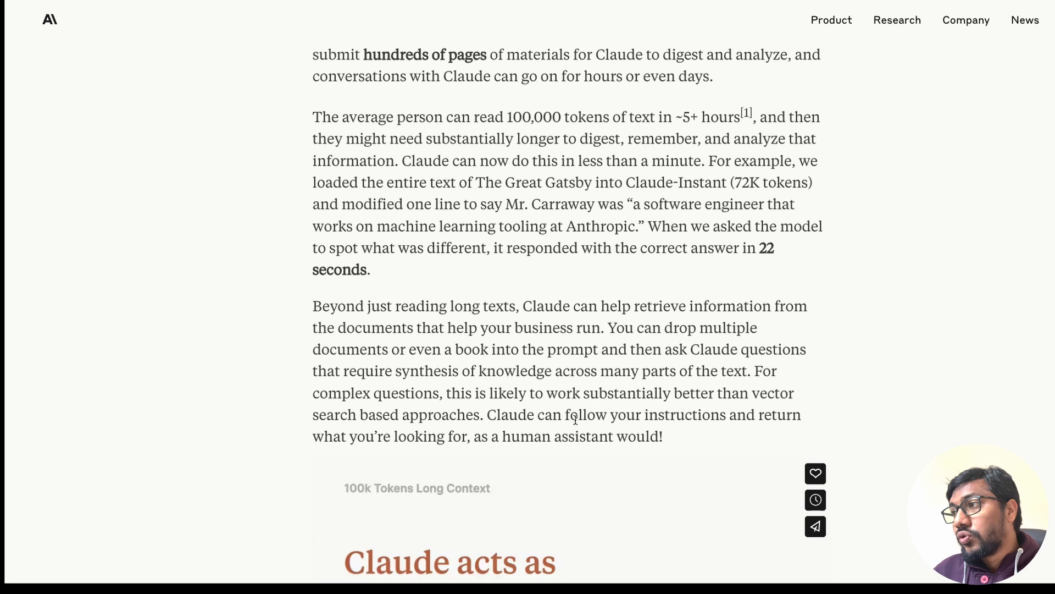
{"action": "scroll", "scroll_direction": "down", "scroll_amount": 3}
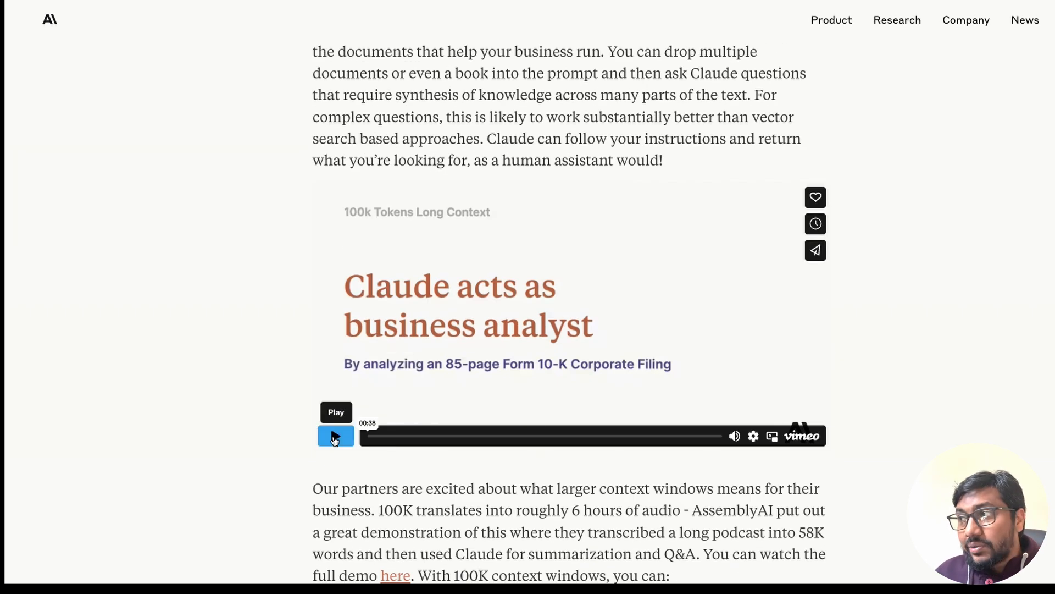
- Play the business analyst demo video, jump ahead, then rewind near its start
{"action": "left_click", "coordinate": [335, 435]}
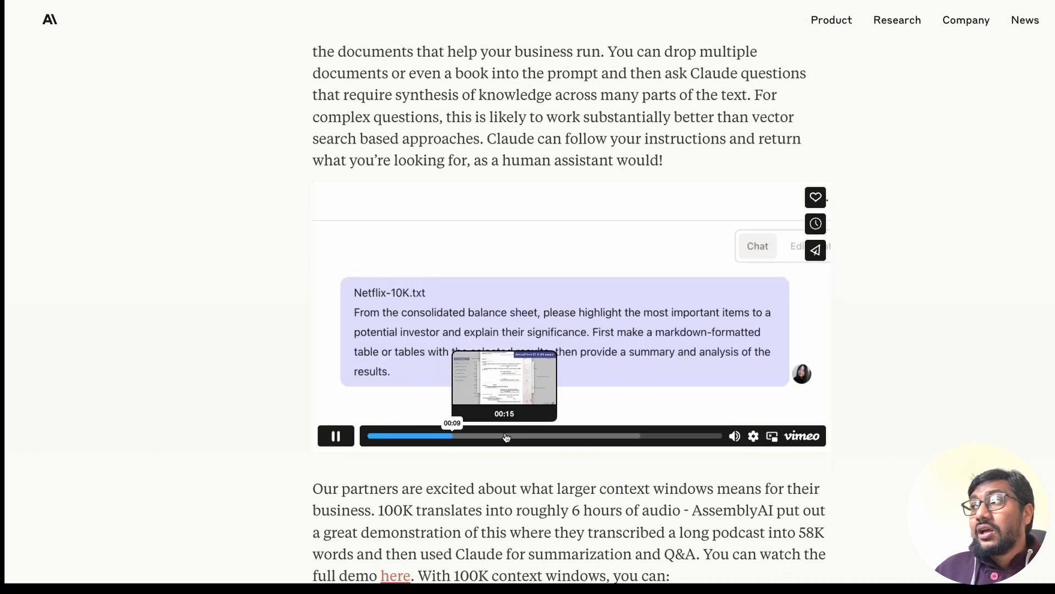
{"action": "left_click", "coordinate": [418, 435]}
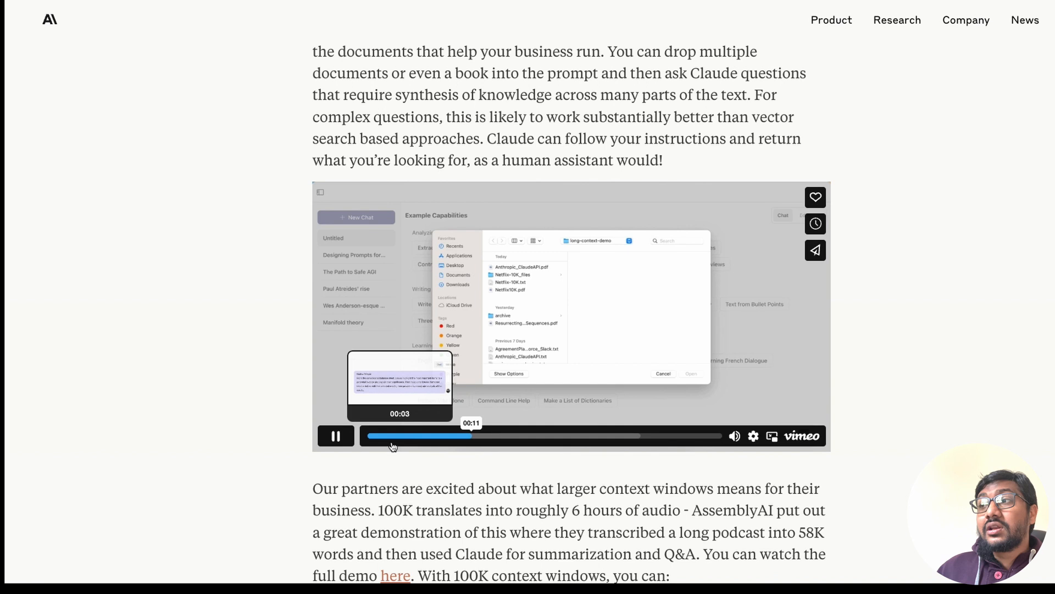
{"action": "left_click", "coordinate": [335, 435]}
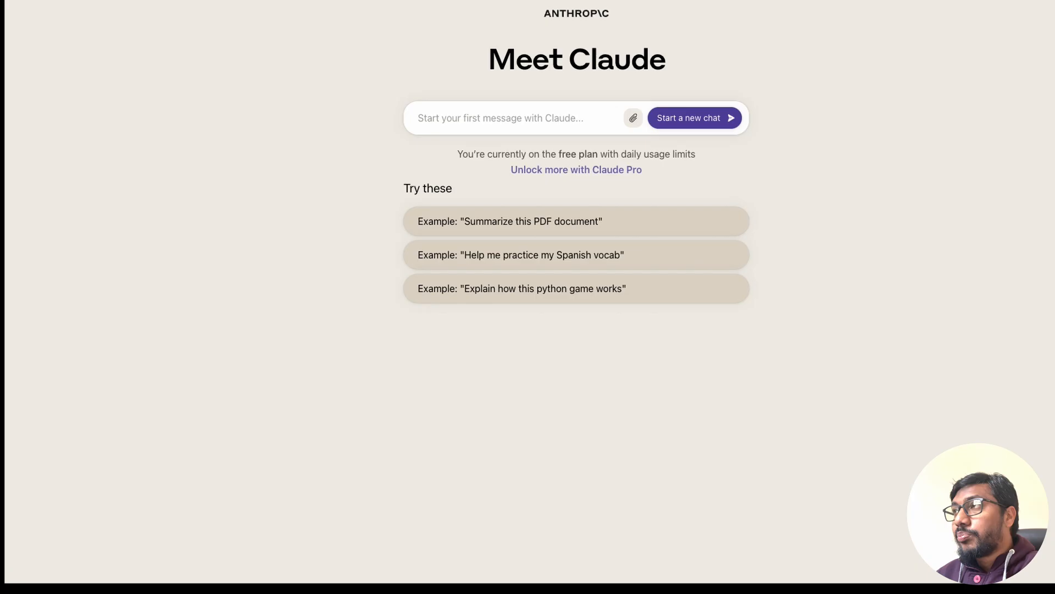
{"action": "mouse_move", "coordinate": [648, 192]}
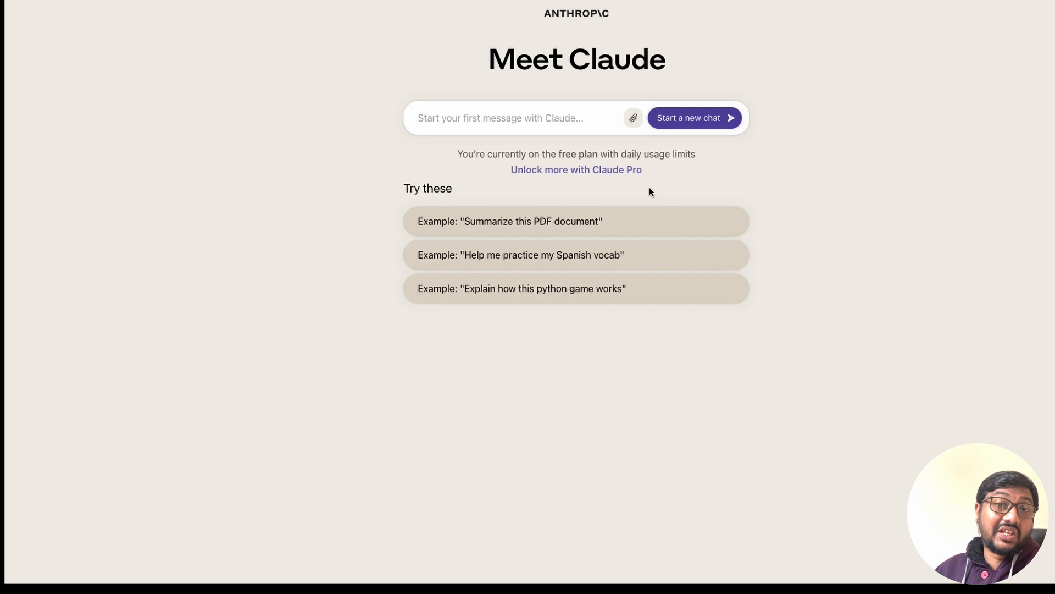
- Open the Claude Pro offer showing the $20/month Subscribe to Pro form
{"action": "left_click", "coordinate": [576, 169]}
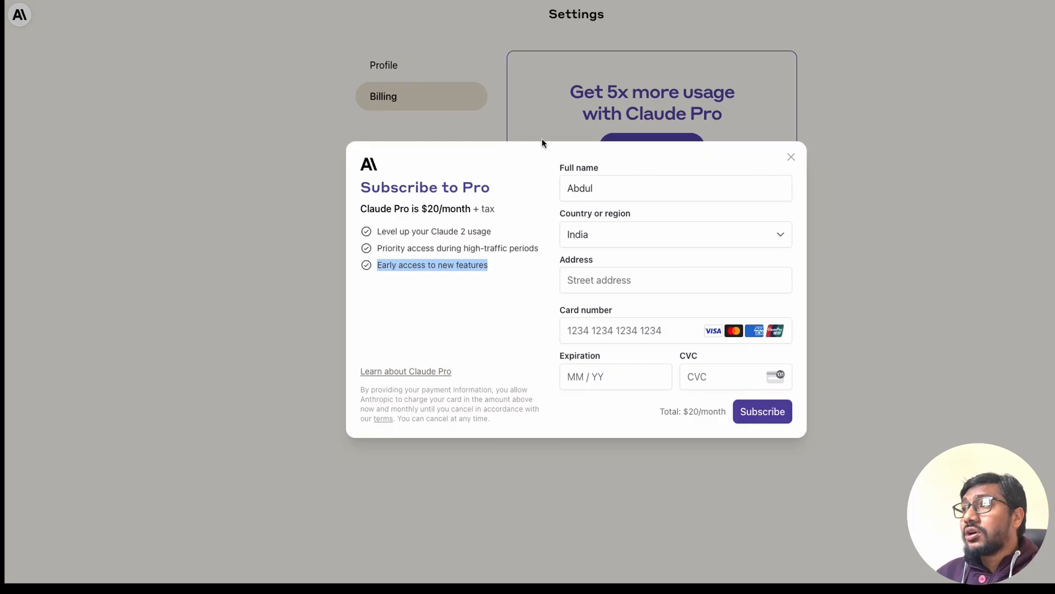
{"action": "mouse_move", "coordinate": [509, 163]}
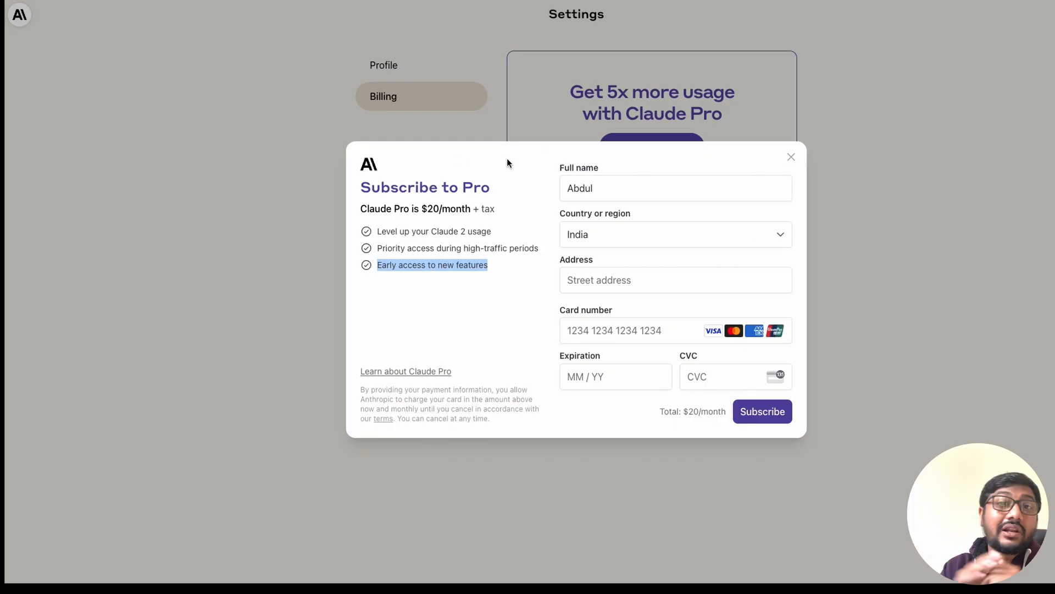
{"action": "mouse_move", "coordinate": [428, 212]}
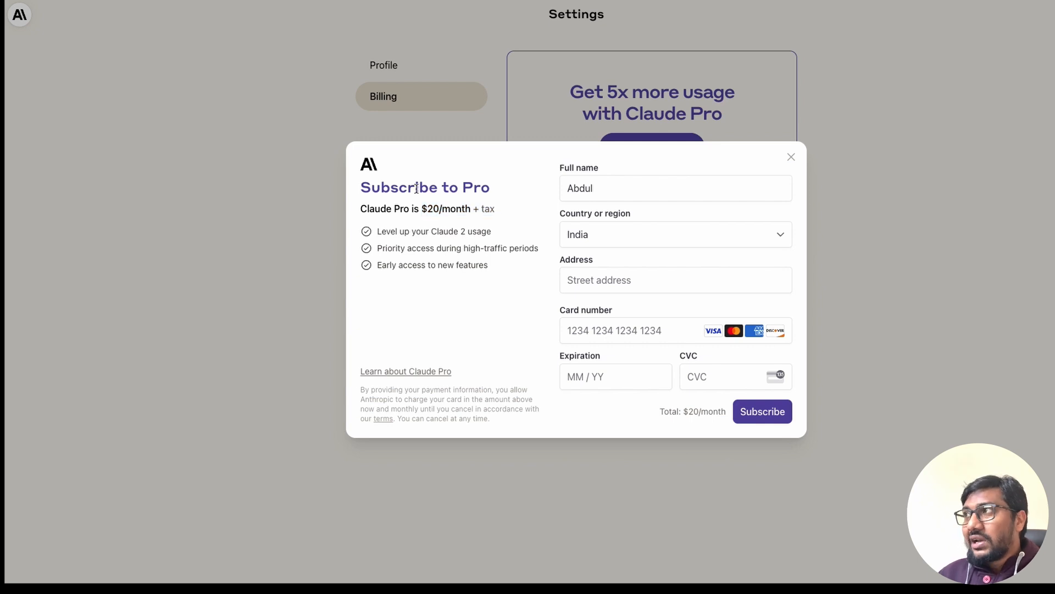
- Follow 'Learn about Claude Pro' to the 'About Claude Pro usage' article and scroll it
{"action": "left_click", "coordinate": [406, 371]}
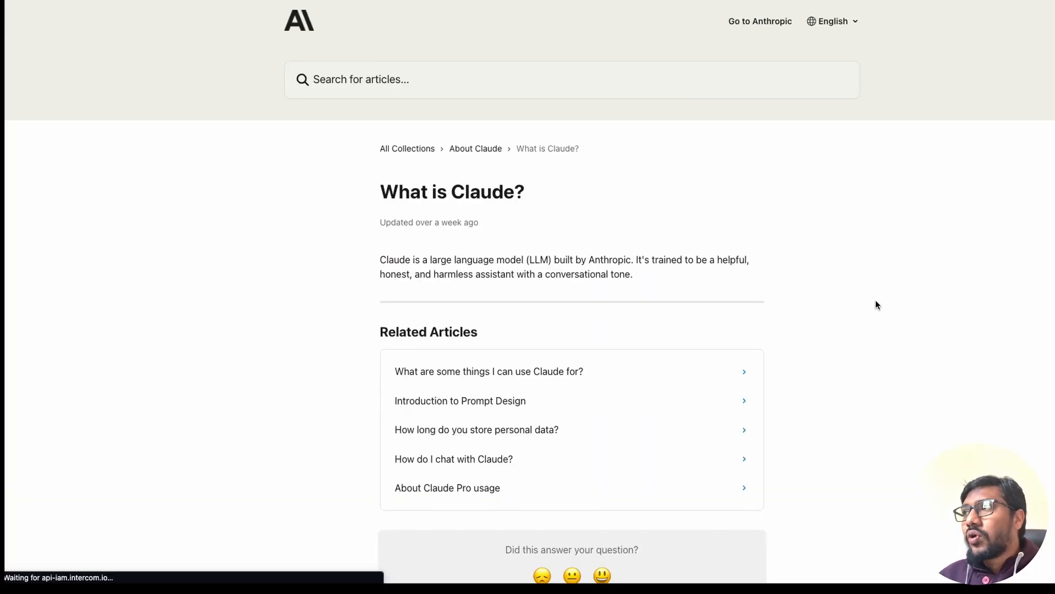
{"action": "left_click", "coordinate": [447, 488]}
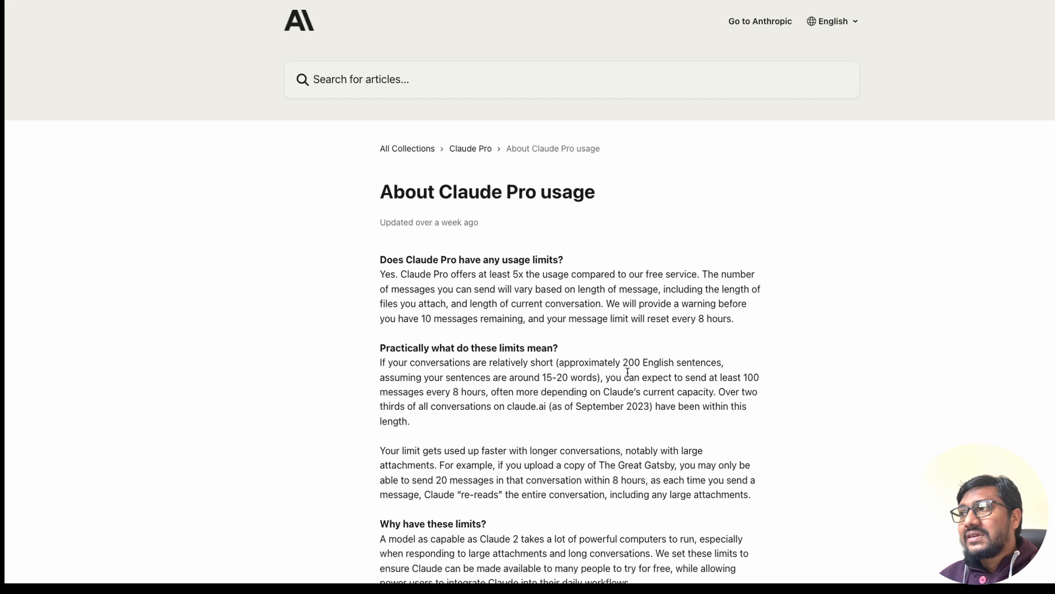
{"action": "mouse_move", "coordinate": [680, 324]}
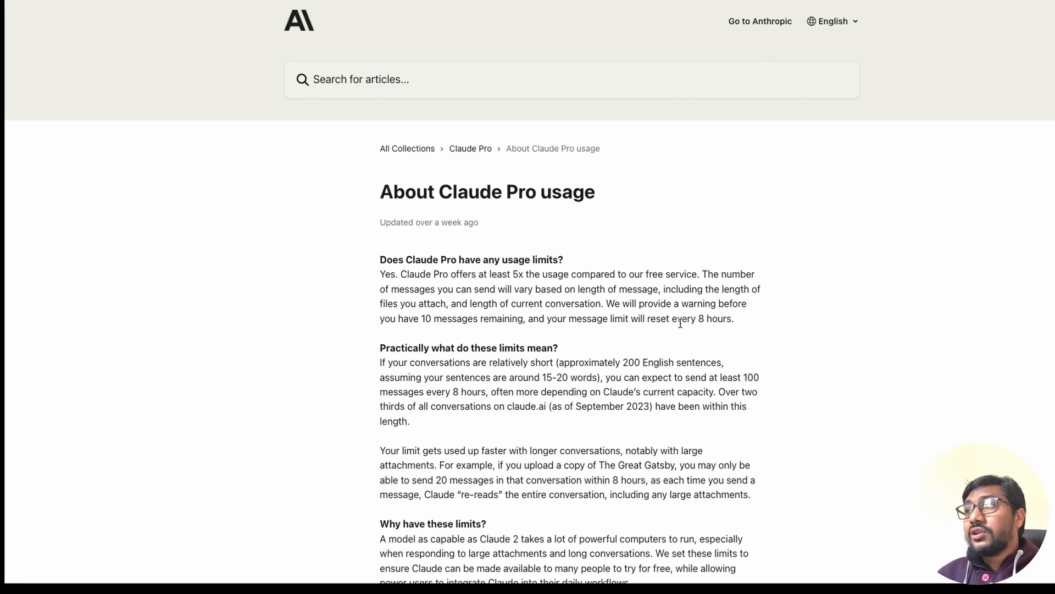
{"action": "scroll", "scroll_direction": "down", "scroll_amount": 3}
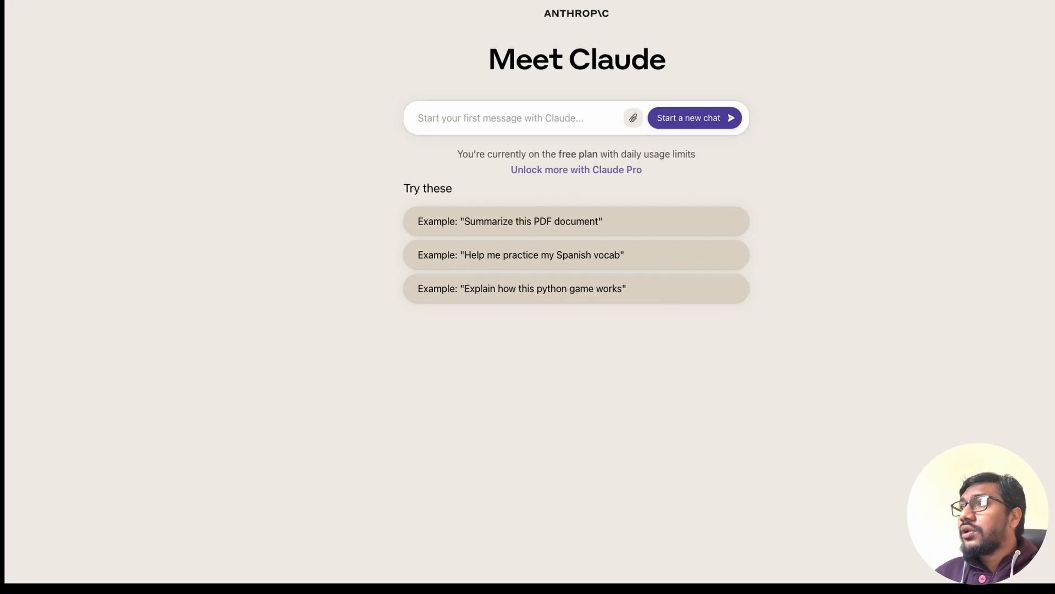
{"action": "mouse_move", "coordinate": [451, 45]}
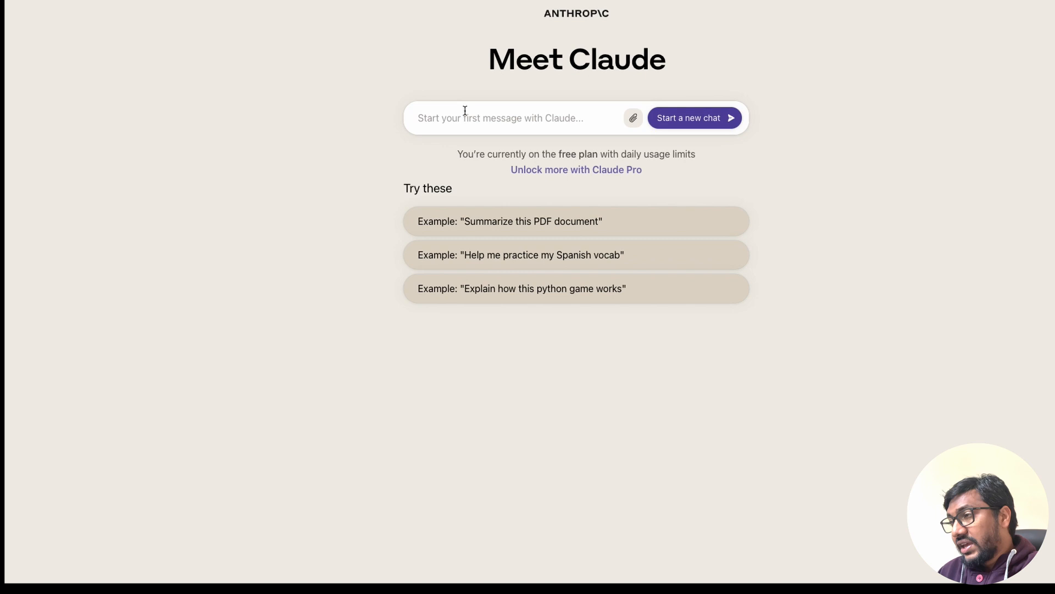
- Send 'Help me write a beautiful essay about why 1littlecoder is the youtube channel...' as a new chat
{"action": "type", "text": "Help me wr"}
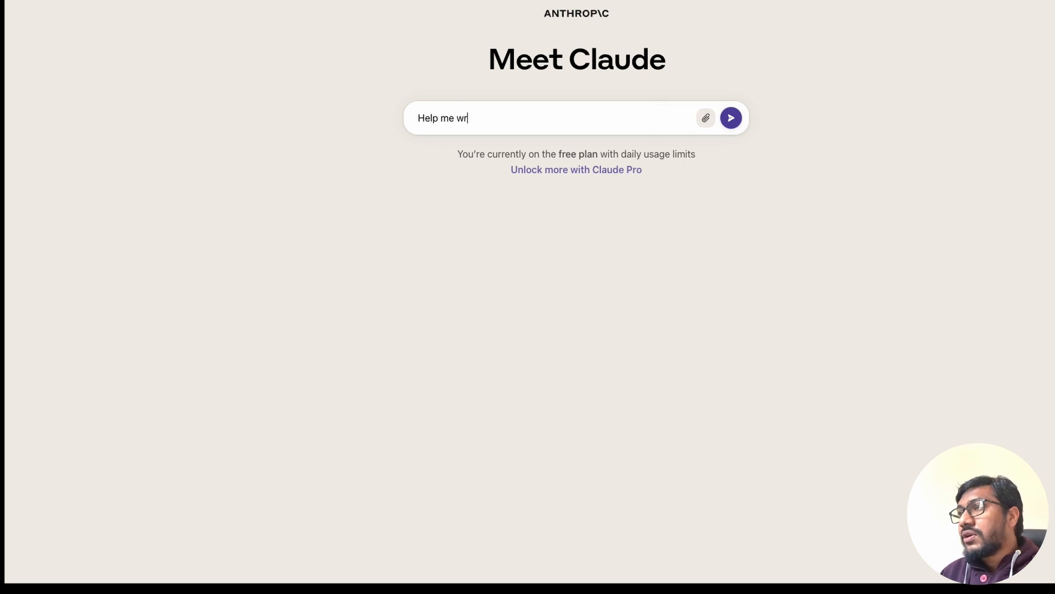
{"action": "type", "text": "ite a beautiful"}
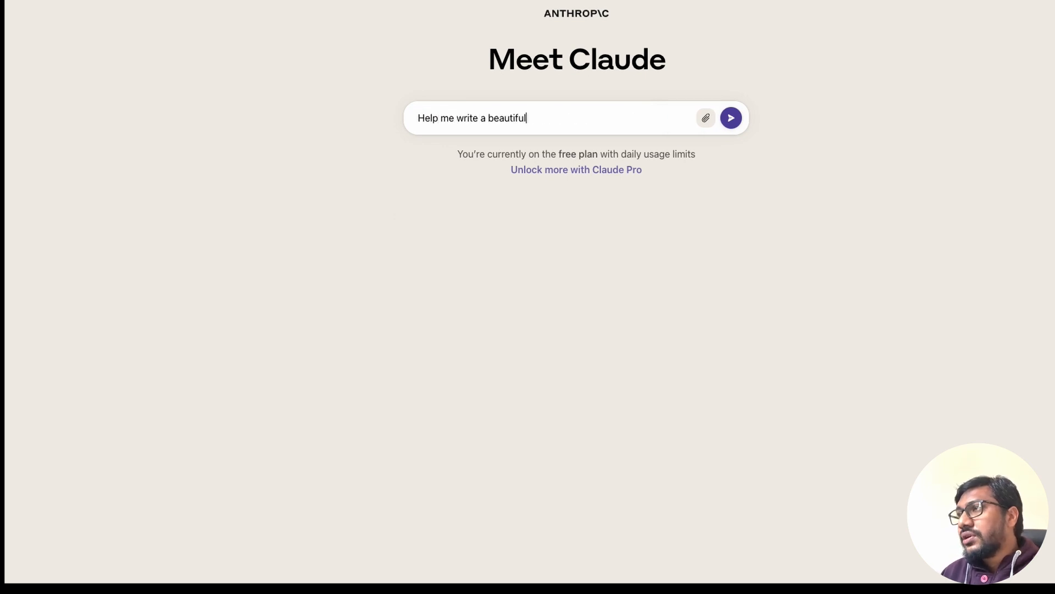
{"action": "type", "text": "essay about wh"}
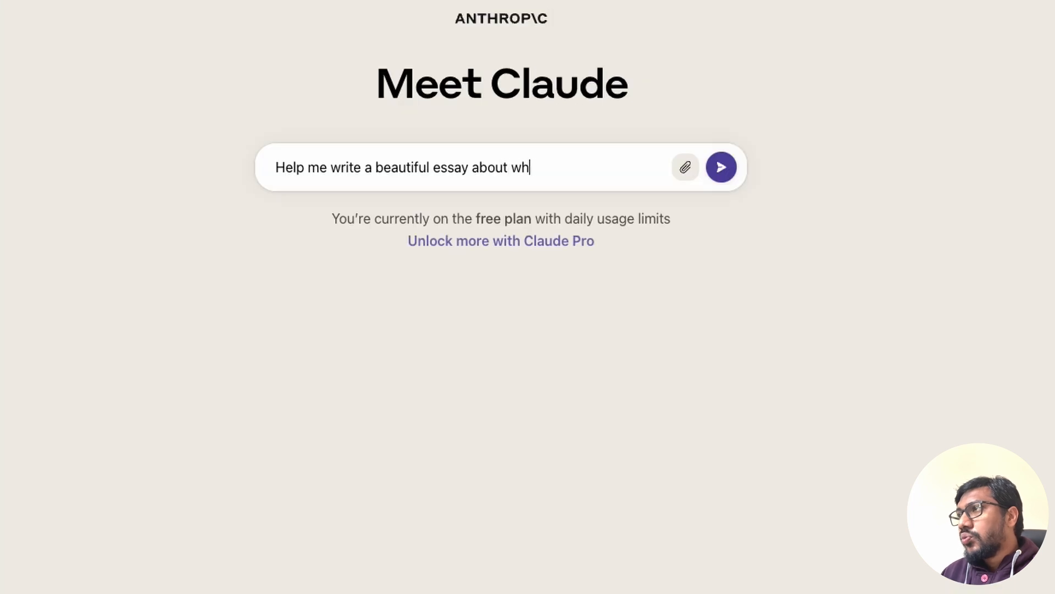
{"action": "type", "text": "y 1littlecoder is"}
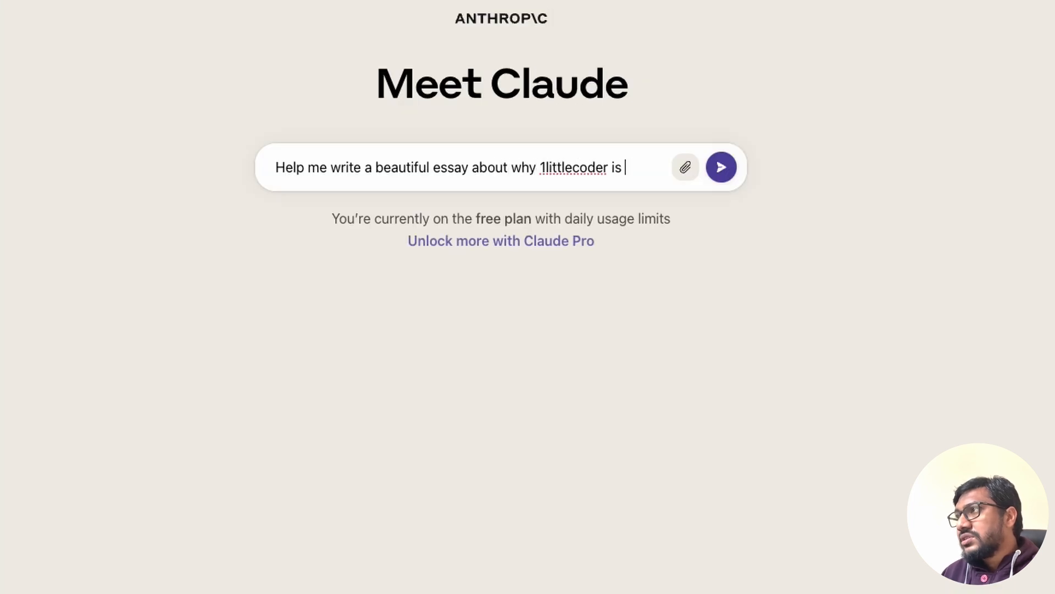
{"action": "type", "text": "the youtube channel you should watch"}
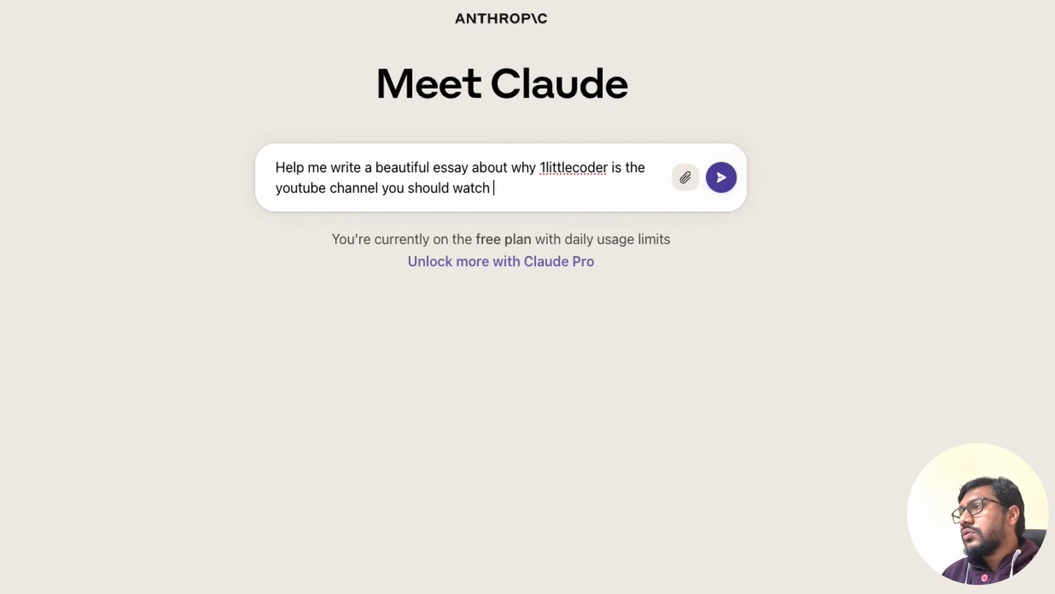
{"action": "type", "text": "to lee"}
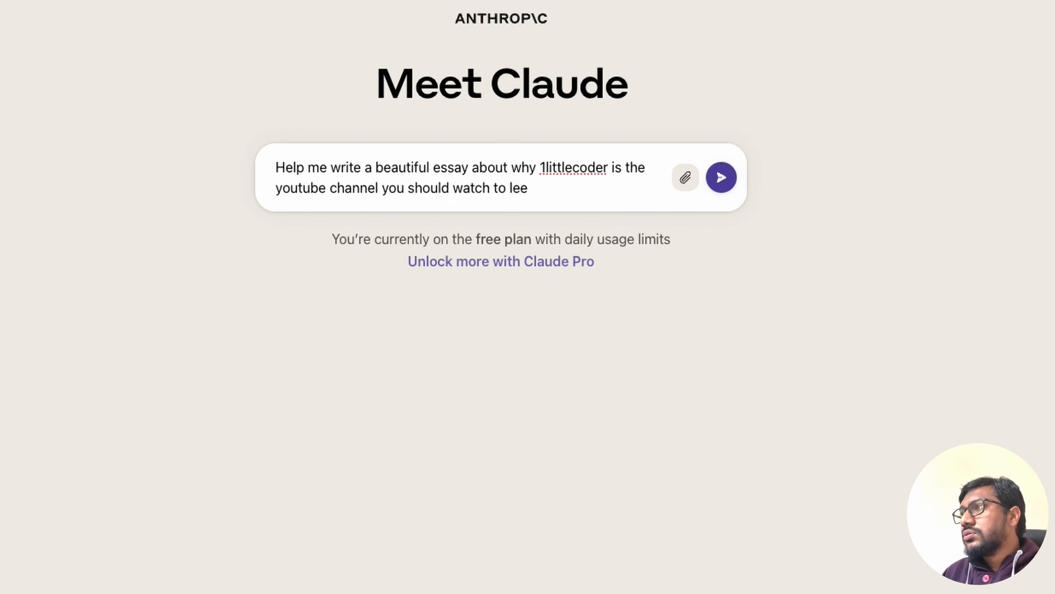
{"action": "type", "text": "rn and keep yours"}
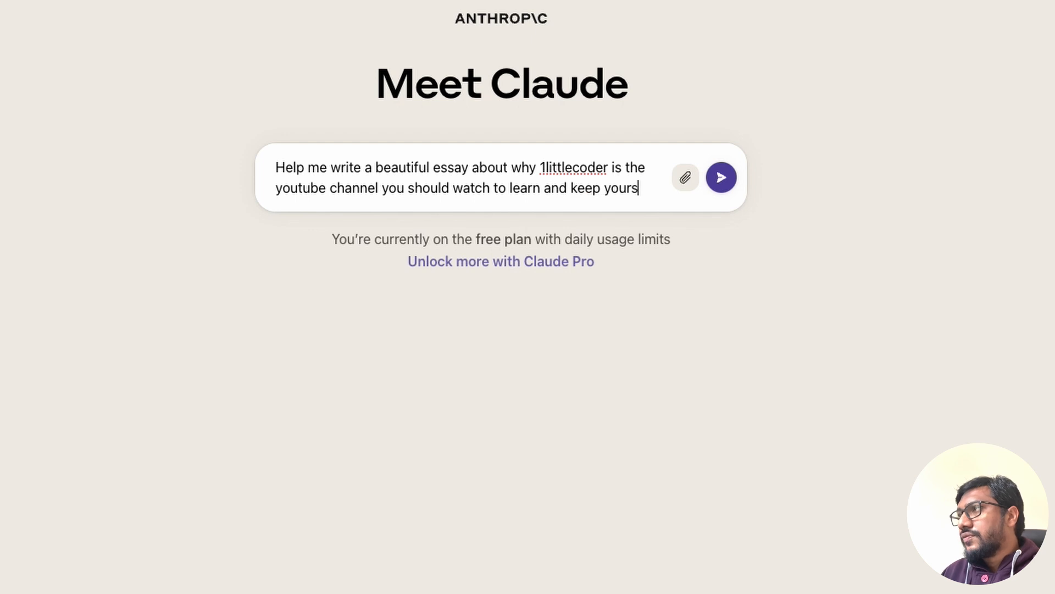
{"action": "type", "text": "elf updated about AI"}
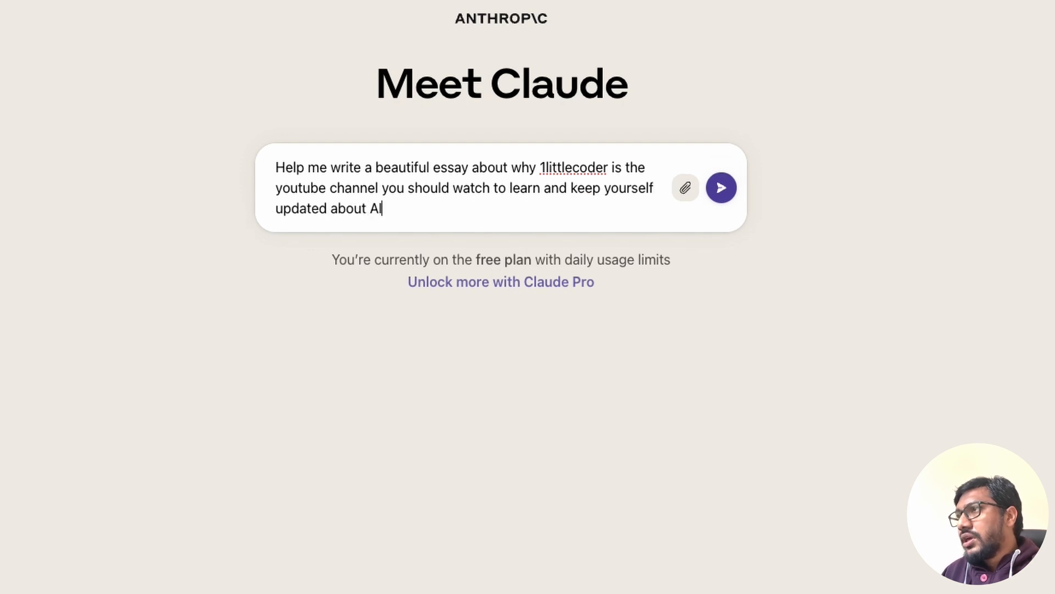
{"action": "left_click", "coordinate": [720, 187]}
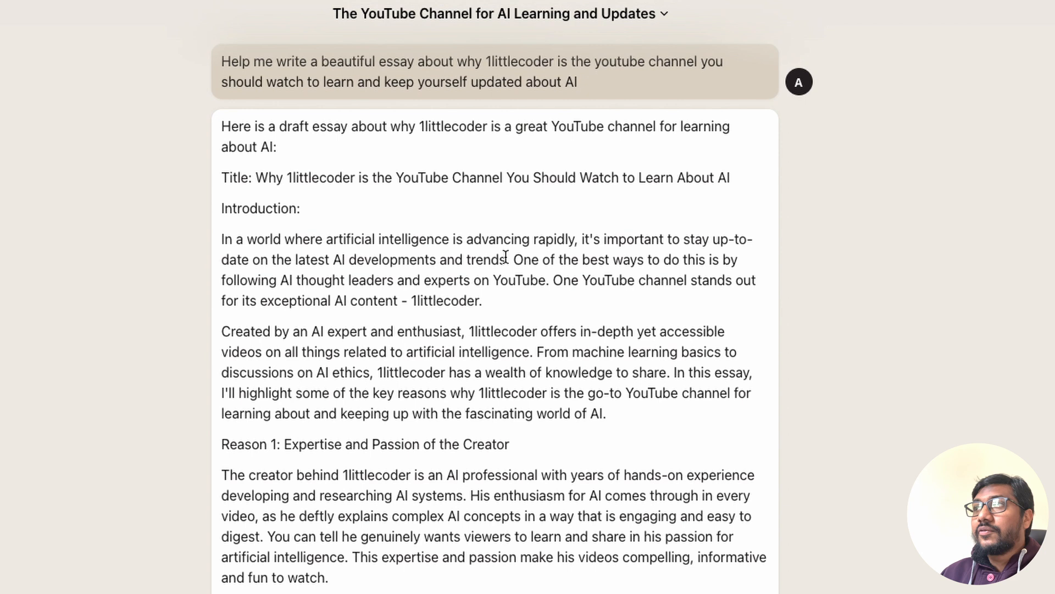
{"action": "scroll", "scroll_direction": "down", "scroll_amount": 3}
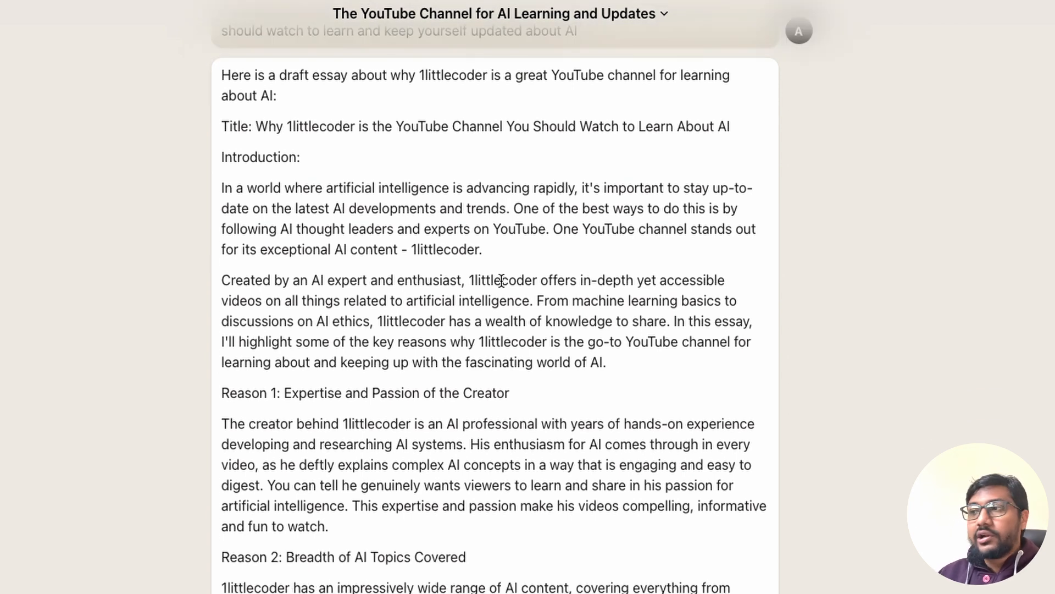
{"action": "scroll", "scroll_direction": "down", "scroll_amount": 3}
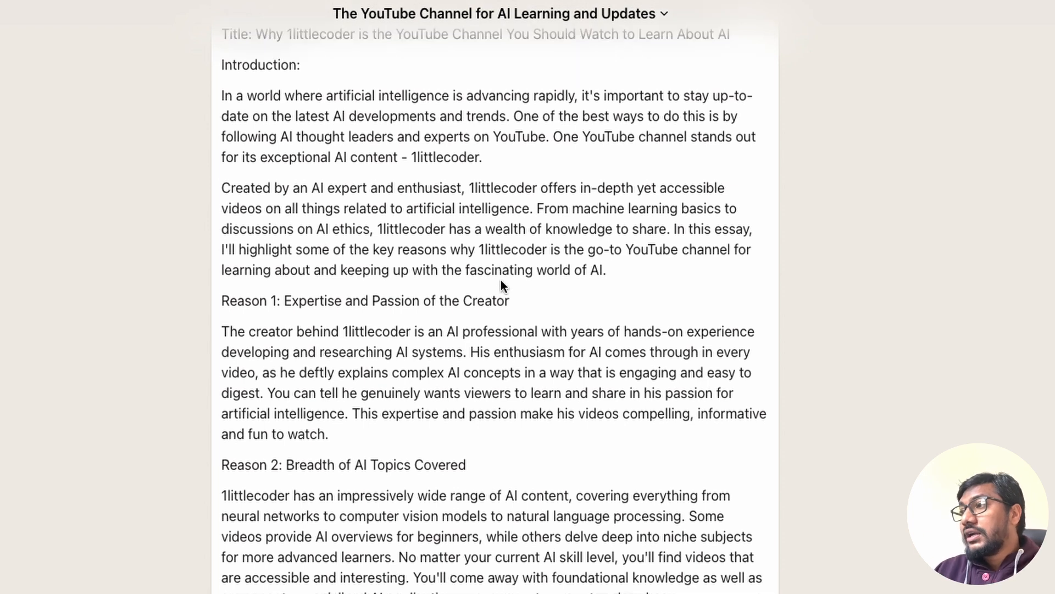
{"action": "scroll", "scroll_direction": "down", "scroll_amount": 3}
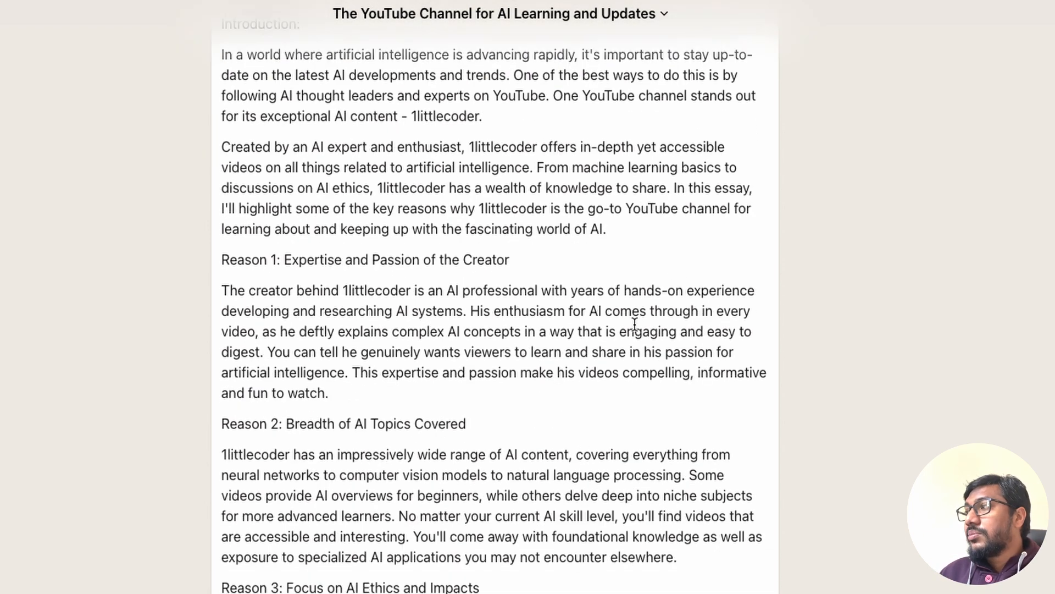
{"action": "scroll", "scroll_direction": "down", "scroll_amount": 3}
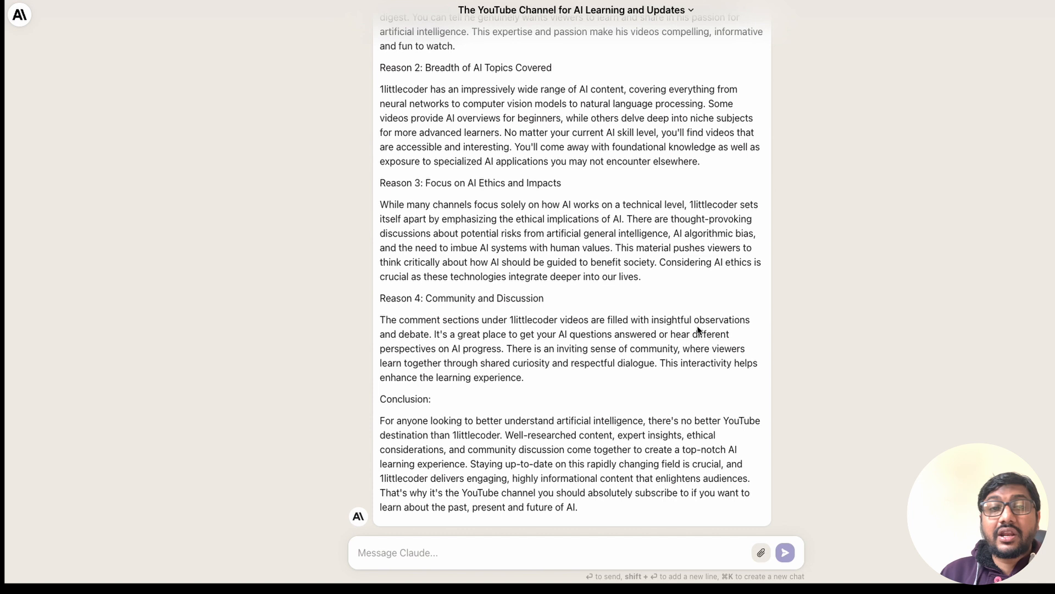
{"action": "scroll", "scroll_direction": "up", "scroll_amount": 3}
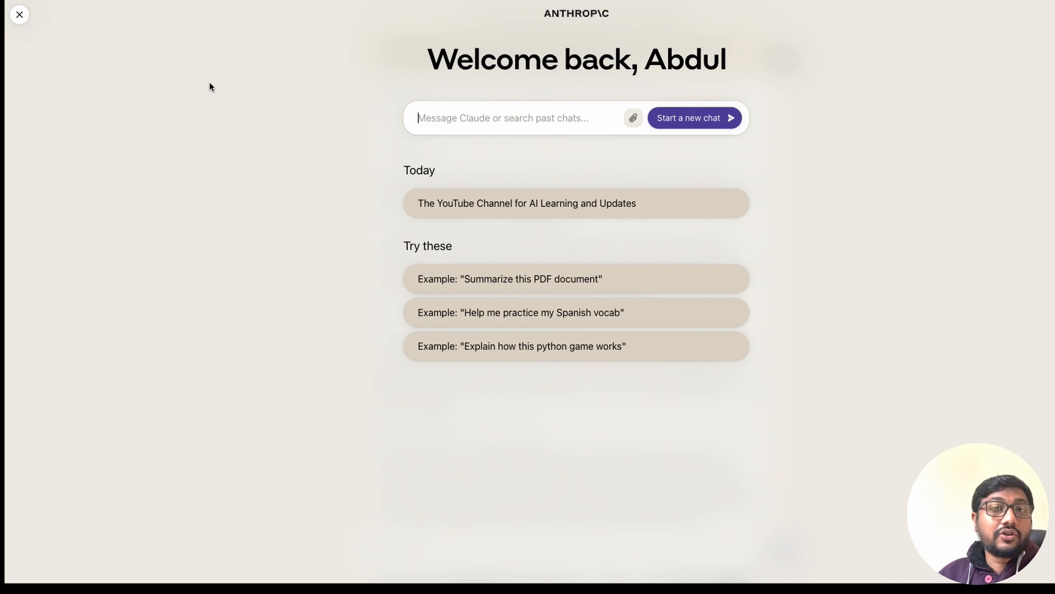
{"action": "mouse_move", "coordinate": [251, 79]}
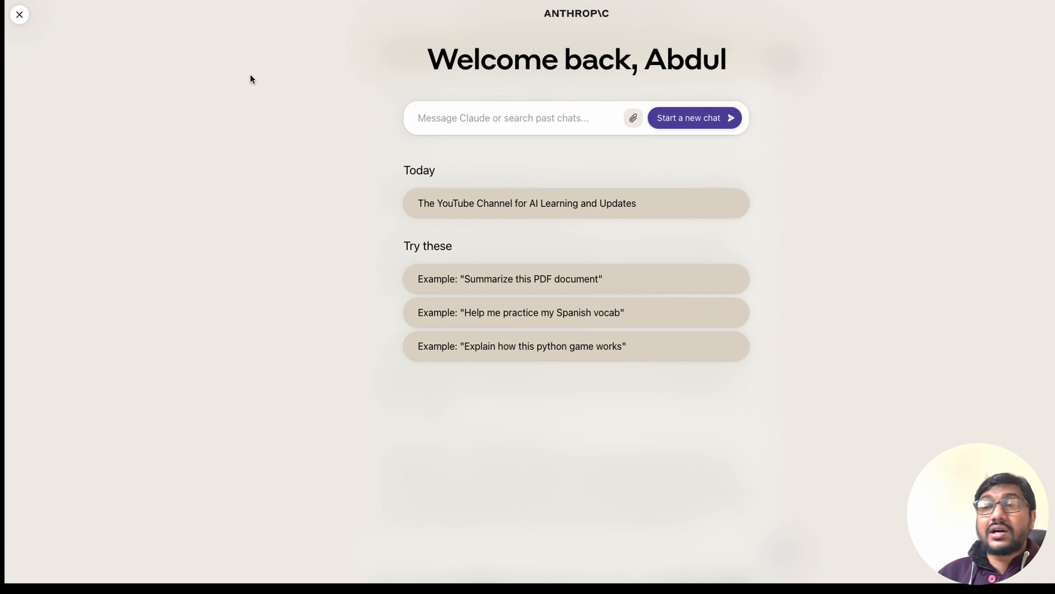
- Leave the chat for the home screen and attach a PDF via Add Files
{"action": "left_click", "coordinate": [20, 14]}
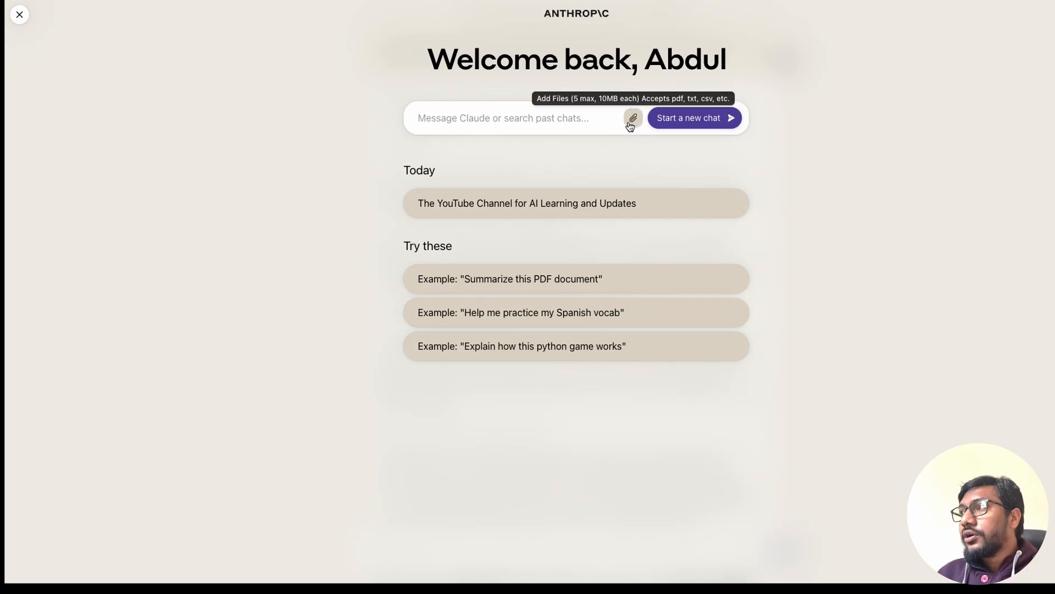
{"action": "left_click", "coordinate": [632, 118]}
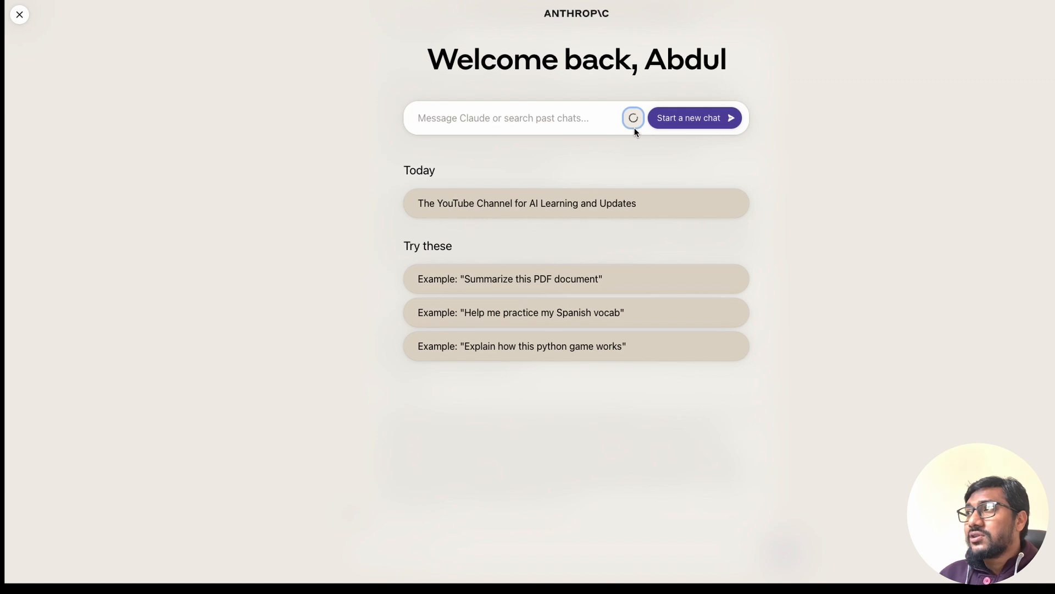
{"action": "left_click", "coordinate": [632, 118]}
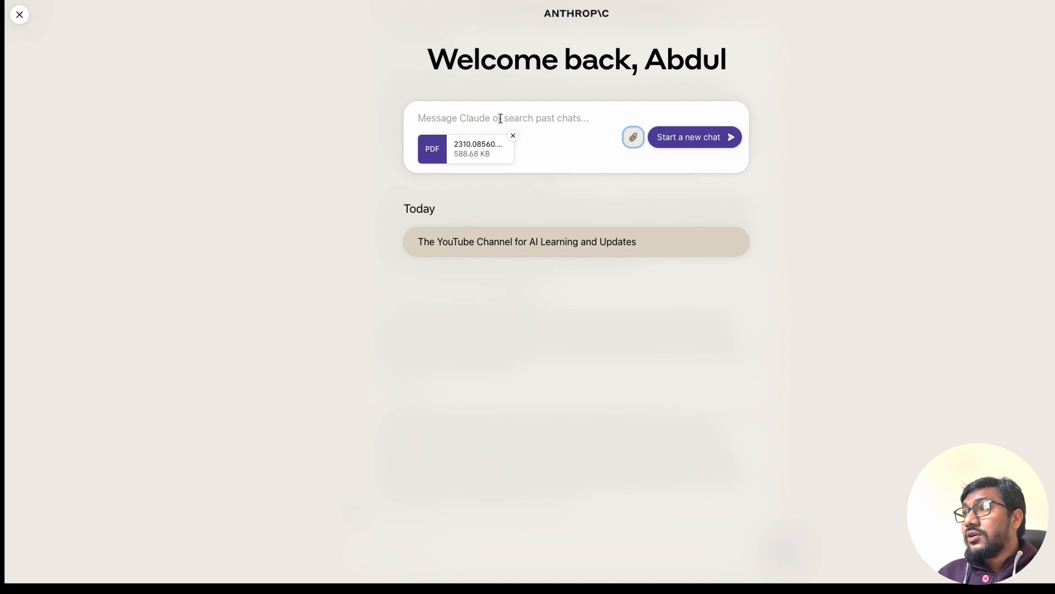
- Send 'Can you summarize this document' with the attached MemGPT PDF
{"action": "type", "text": "Can you s"}
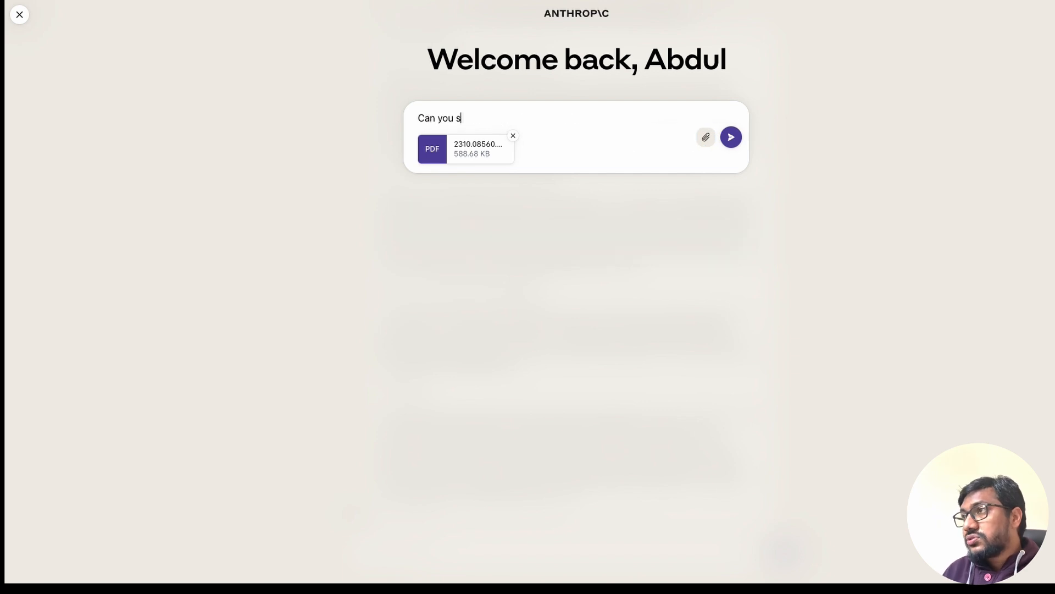
{"action": "type", "text": "ummarize this docume"}
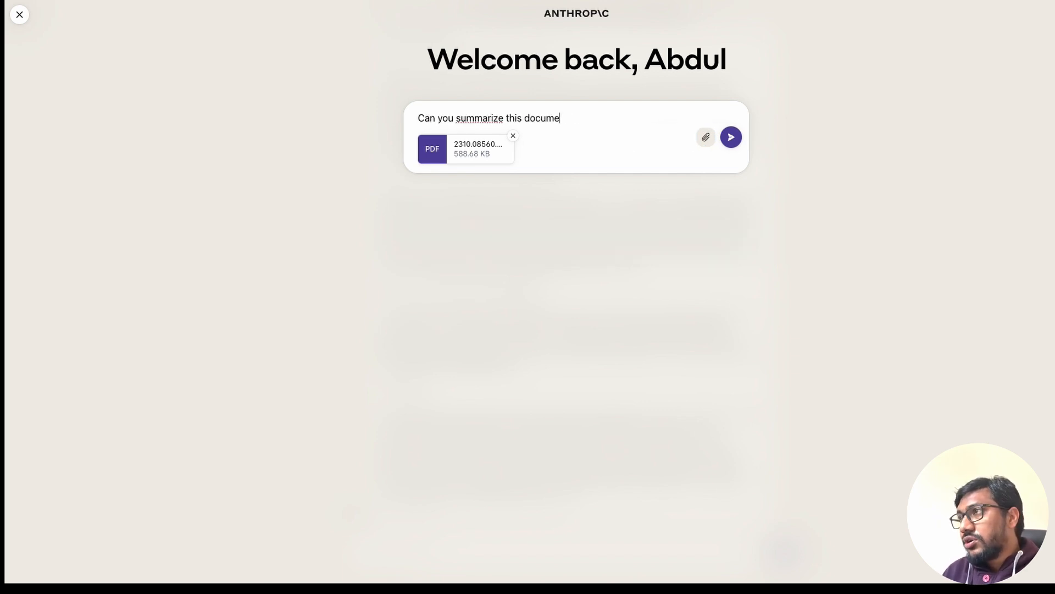
{"action": "left_click", "coordinate": [731, 138]}
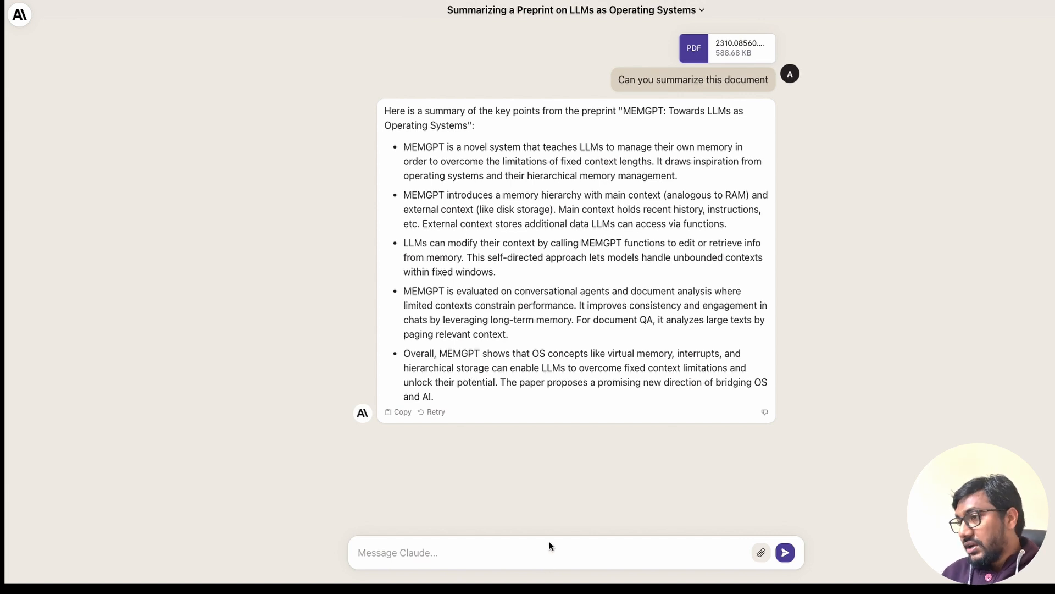
- Ask 'Did they introduce any new framework for evaluating MemGPT?' and scroll through the reply
{"action": "type", "text": "Did they in"}
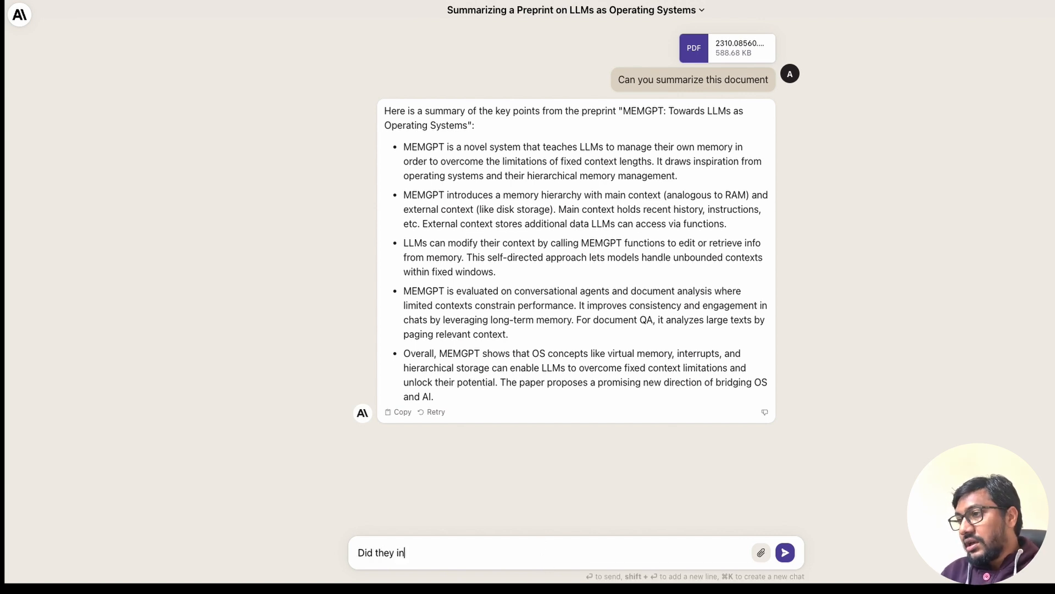
{"action": "type", "text": "troduce any new"}
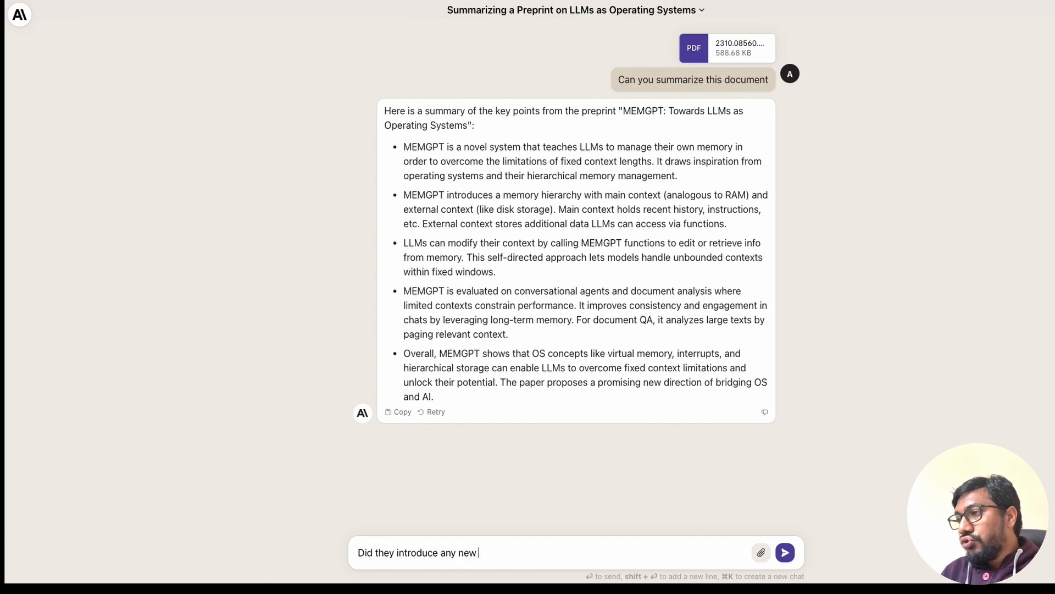
{"action": "type", "text": "framework for ev"}
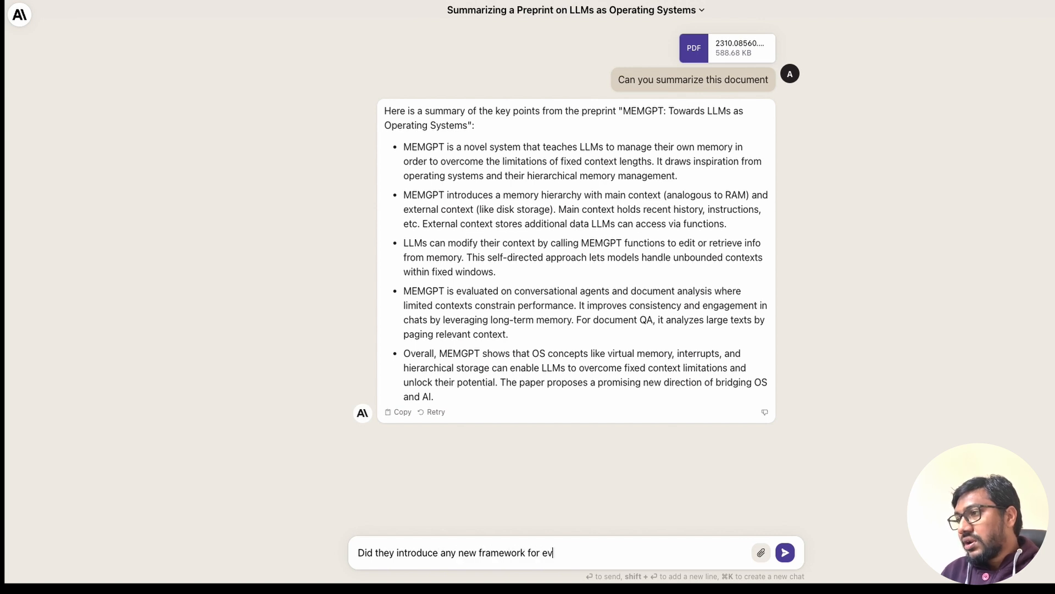
{"action": "type", "text": "aluating Mem"}
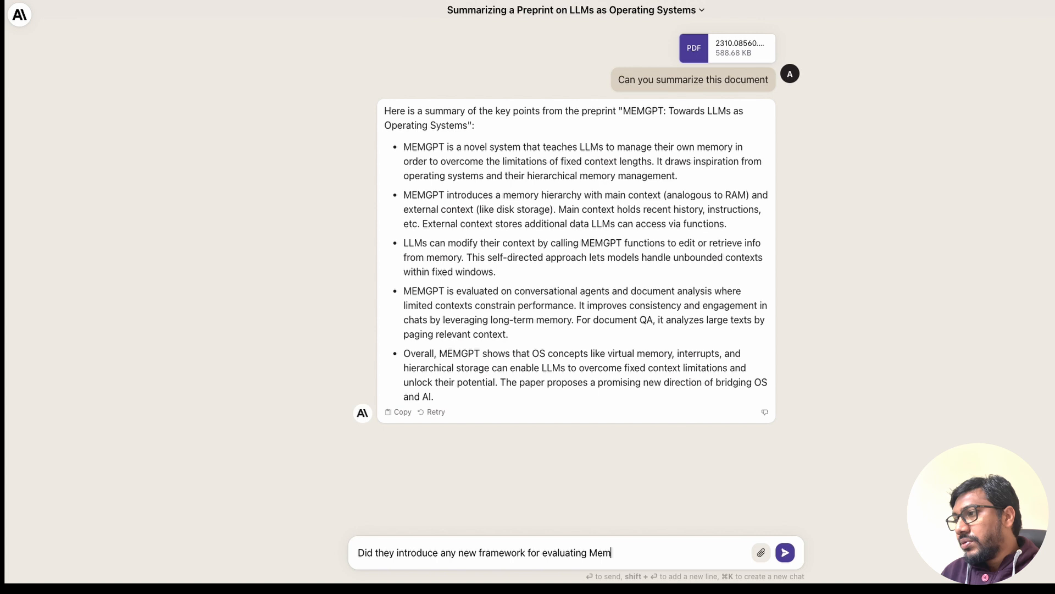
{"action": "type", "text": "GPT? something"}
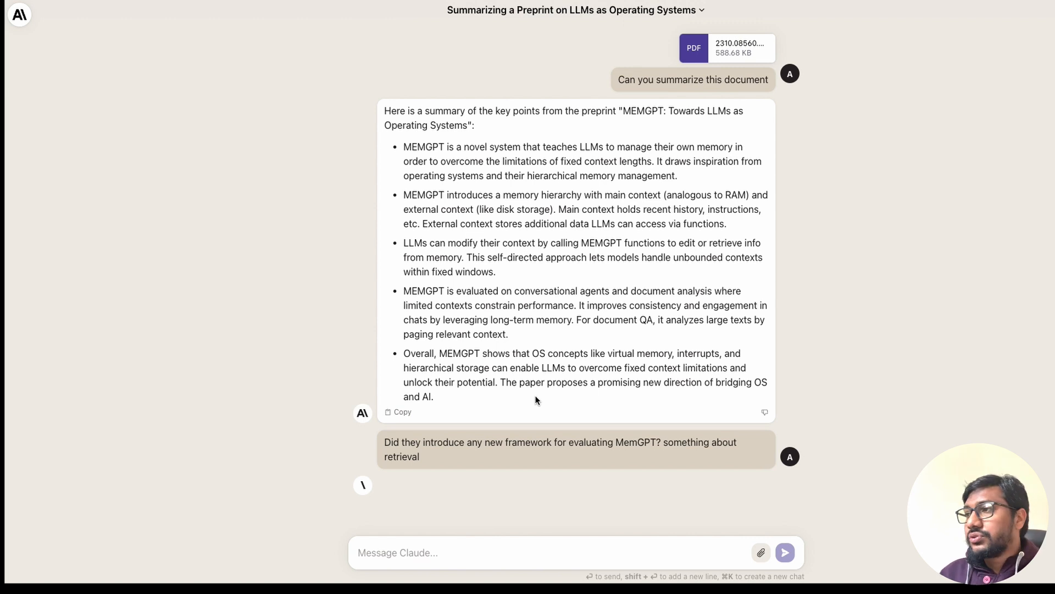
{"action": "mouse_move", "coordinate": [281, 417]}
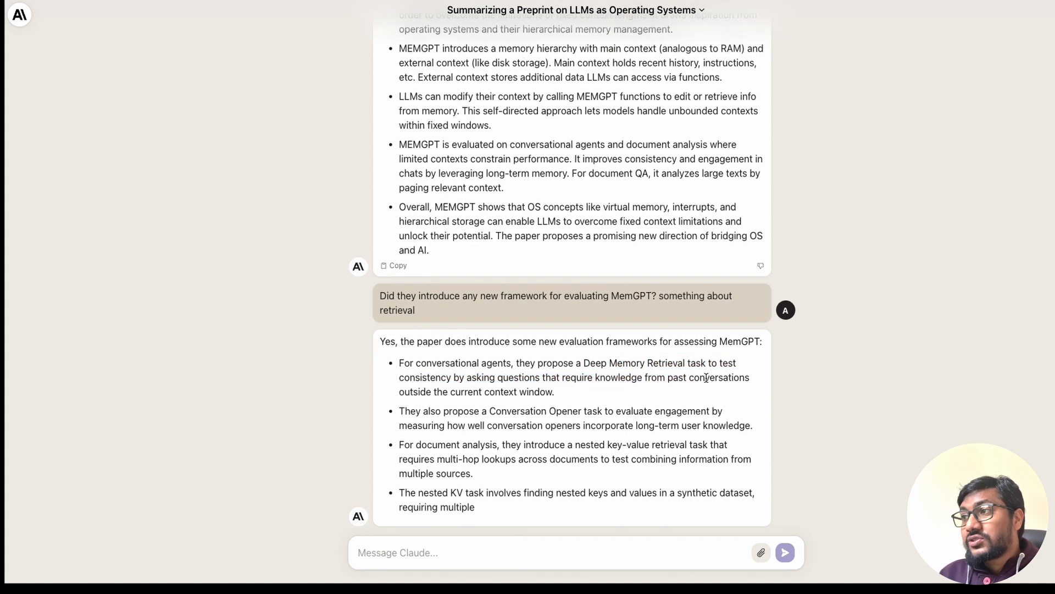
{"action": "scroll", "scroll_direction": "down", "scroll_amount": 3}
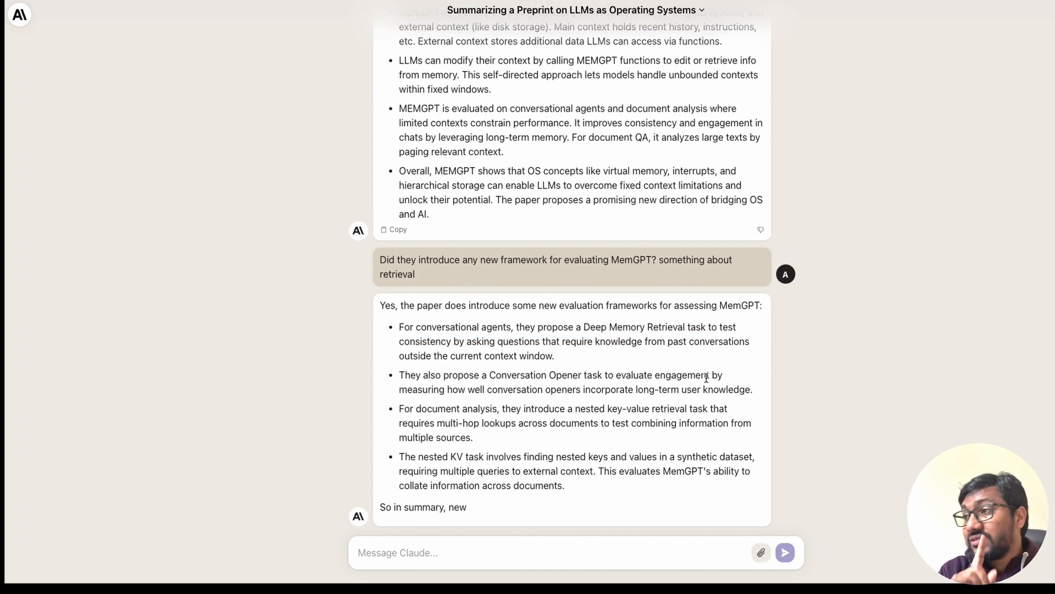
- Ask 'Does it work with Llama 2?' and scroll through Claude's answer
{"action": "type", "text": "Does it"}
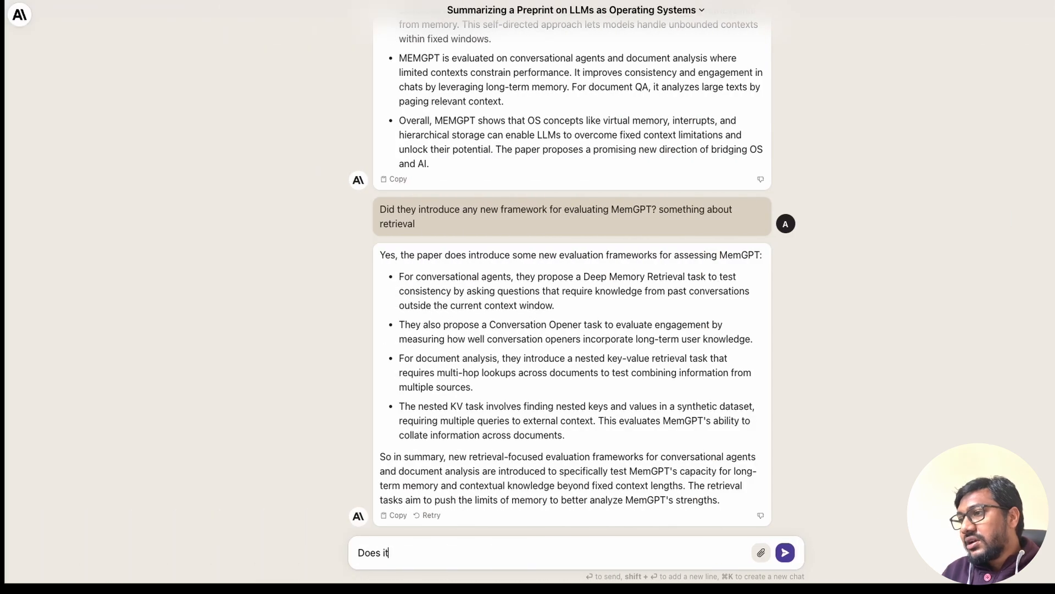
{"action": "type", "text": "work with Llama 2"}
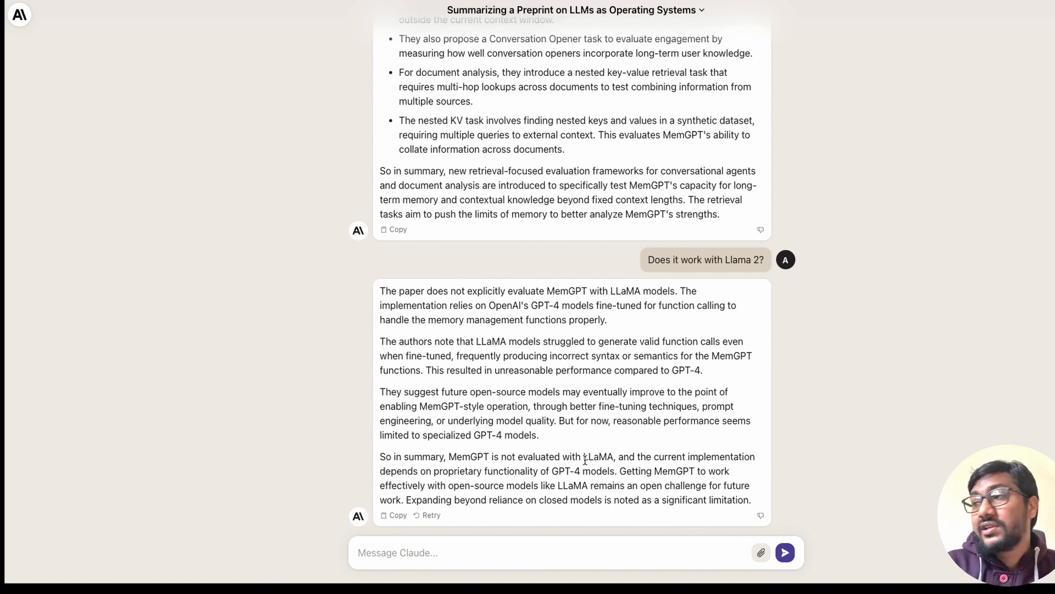
{"action": "scroll", "scroll_direction": "up", "scroll_amount": 3}
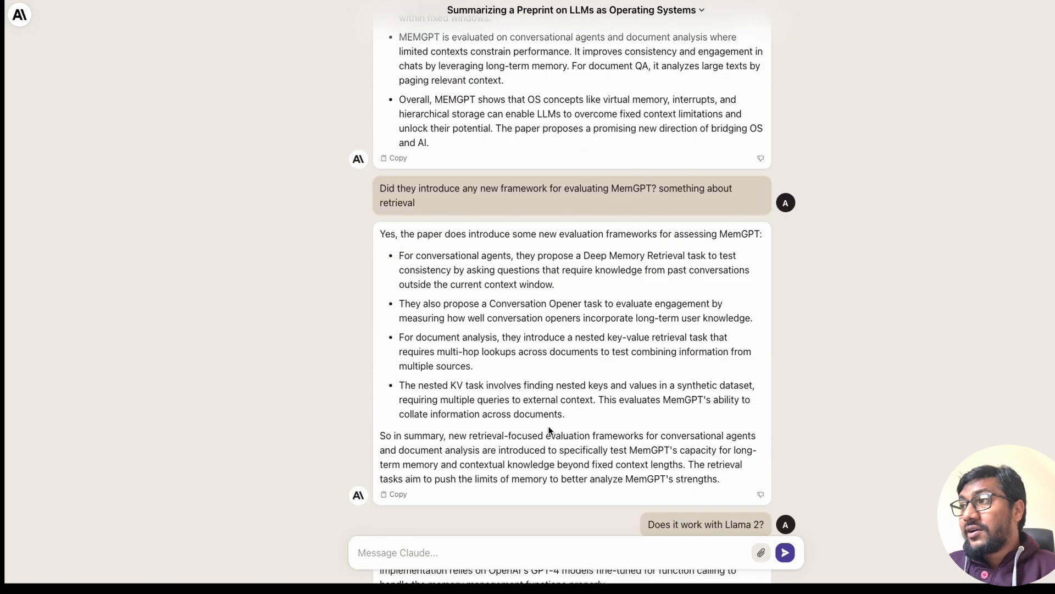
{"action": "scroll", "scroll_direction": "down", "scroll_amount": 3}
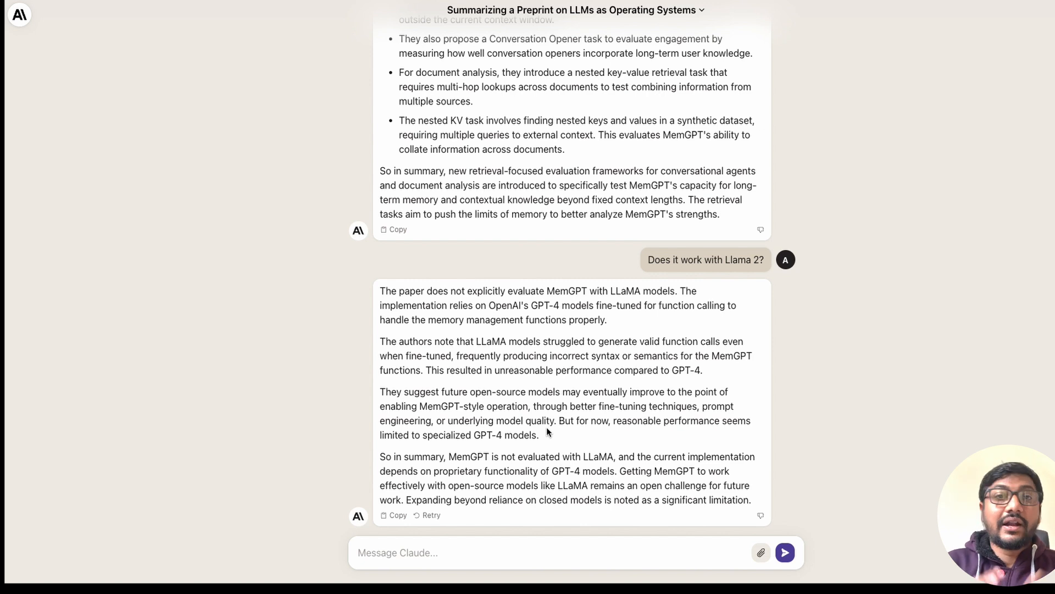